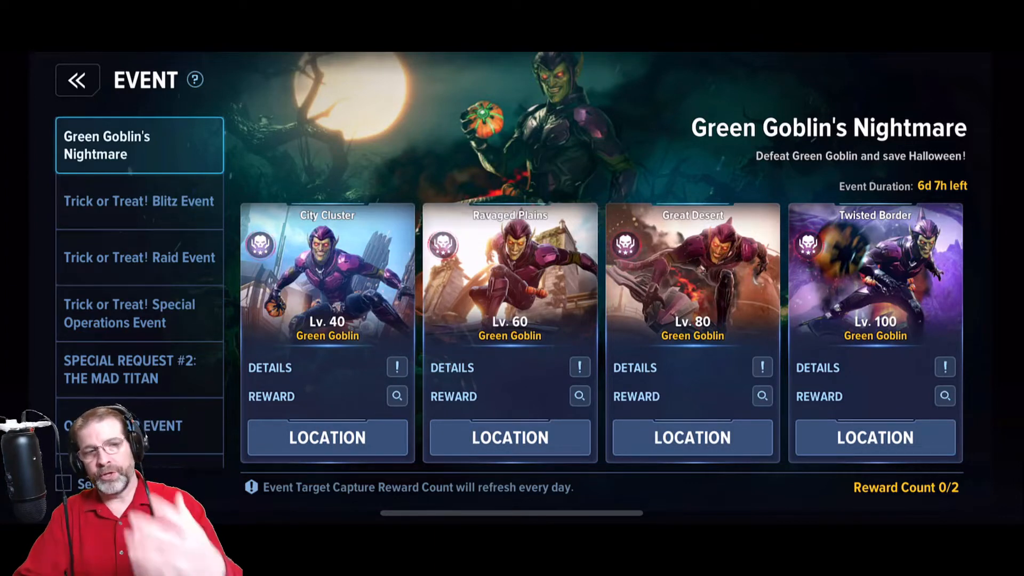
# Step: Review the Trick or Treat! Blitz, Raid and Special Operations events in the Event list
pyautogui.click(139, 201)
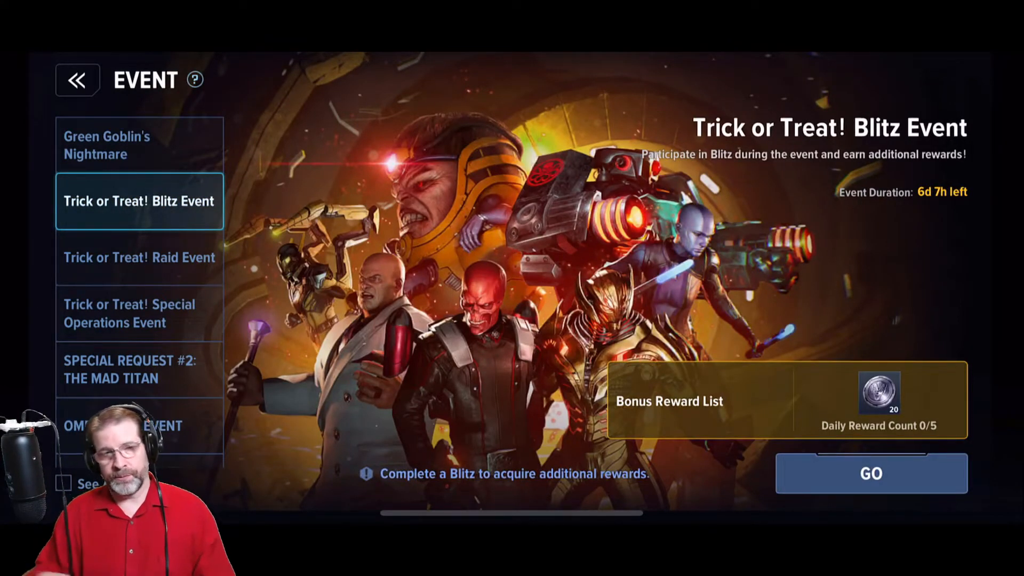
pyautogui.click(139, 257)
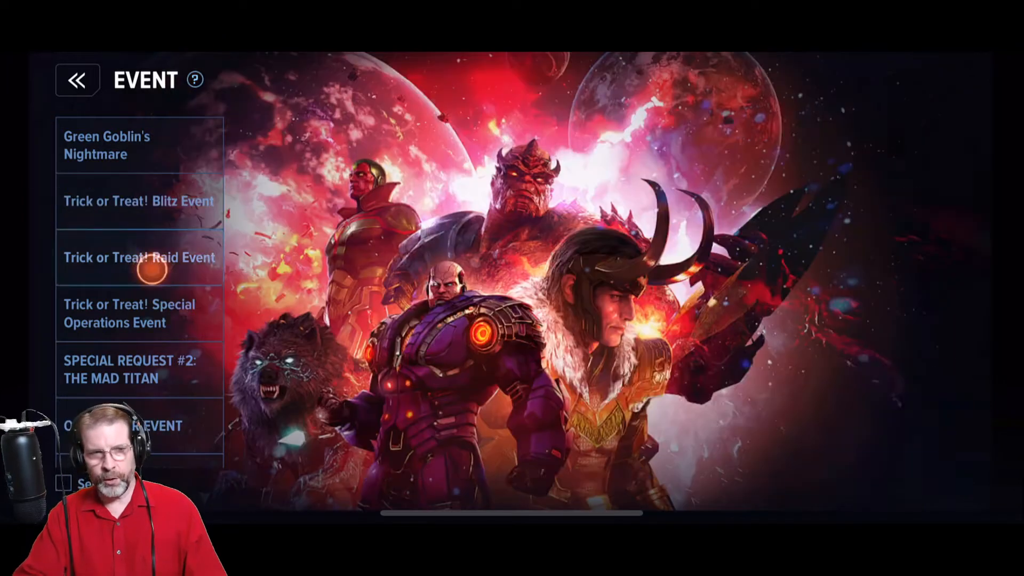
pyautogui.click(138, 257)
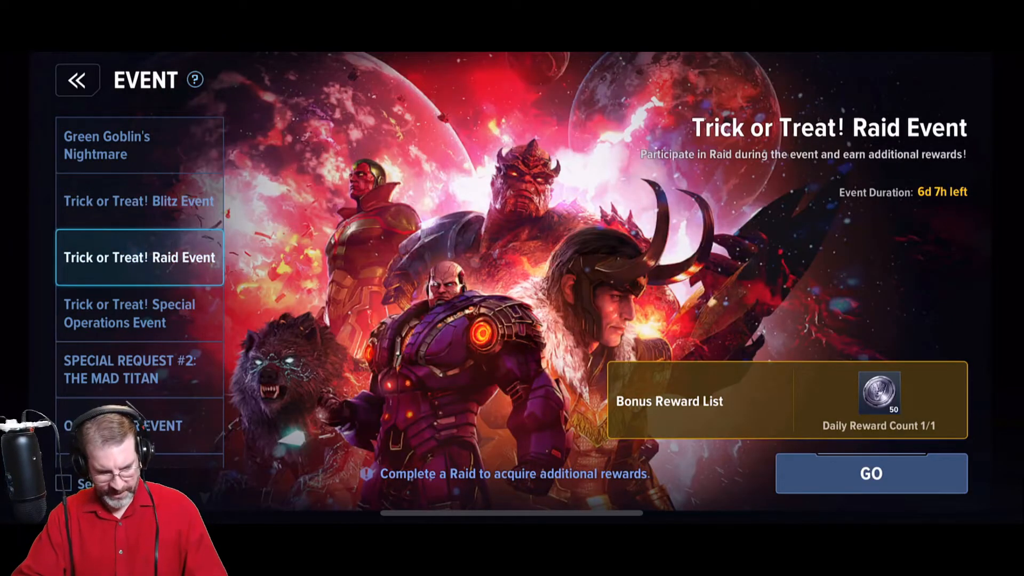
pyautogui.click(138, 314)
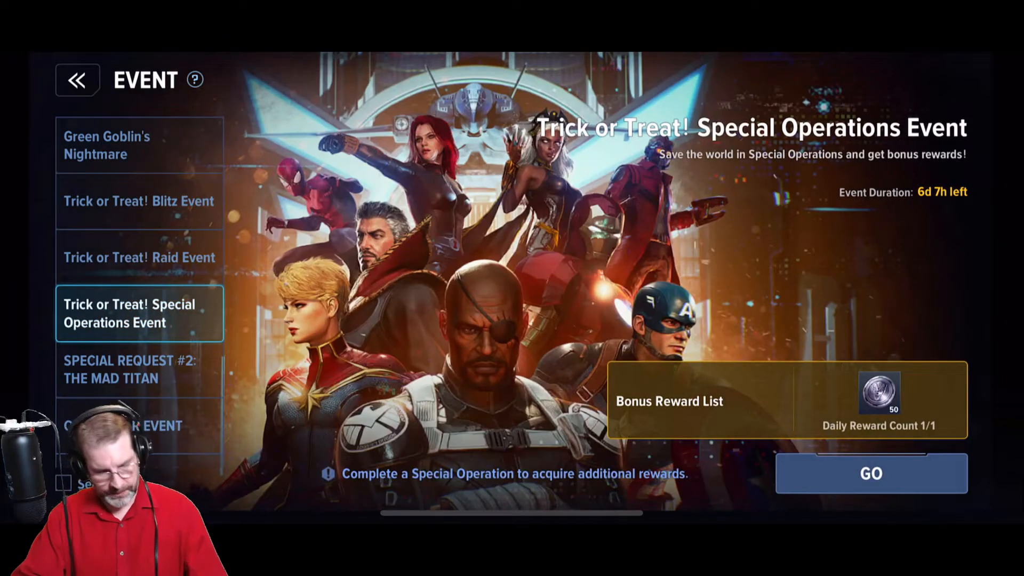
# Step: View the Green Goblin's Nightmare capture reward ranks, then close them
pyautogui.click(139, 145)
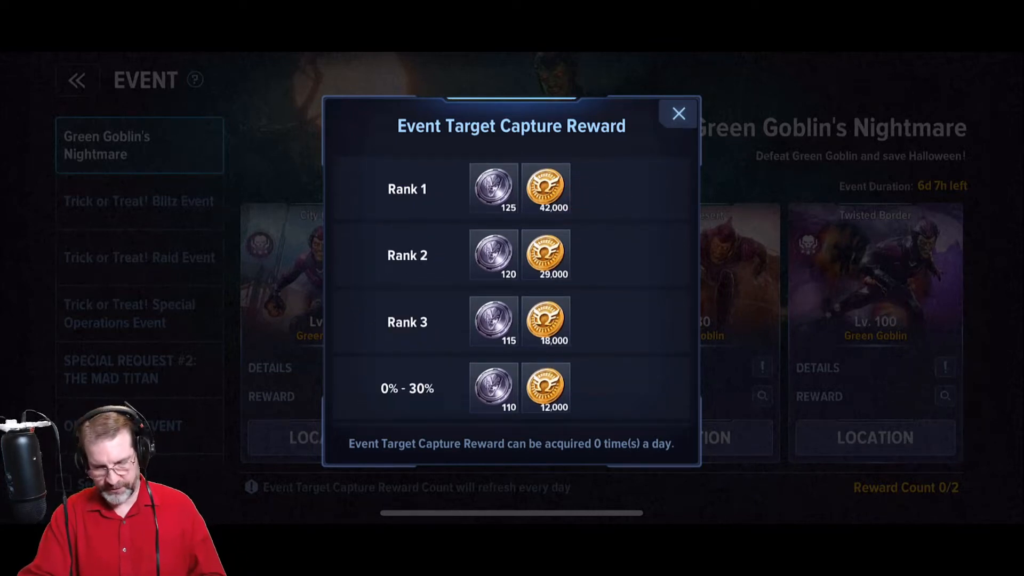
pyautogui.click(678, 114)
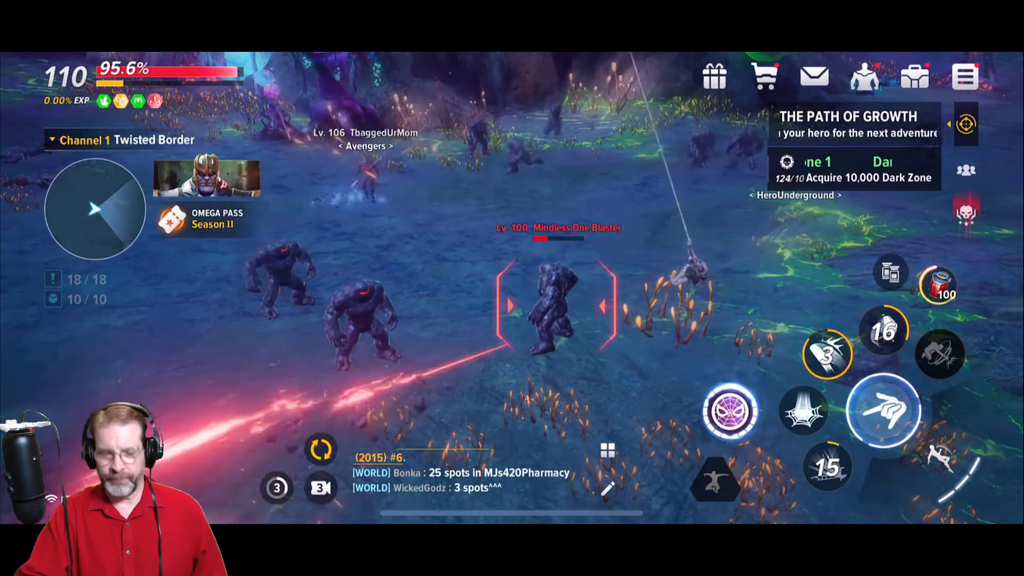
# Step: View the Green Goblin's Treasure Chest offer (1,000 tokens) under Most Wanted Token in the shop
pyautogui.click(764, 76)
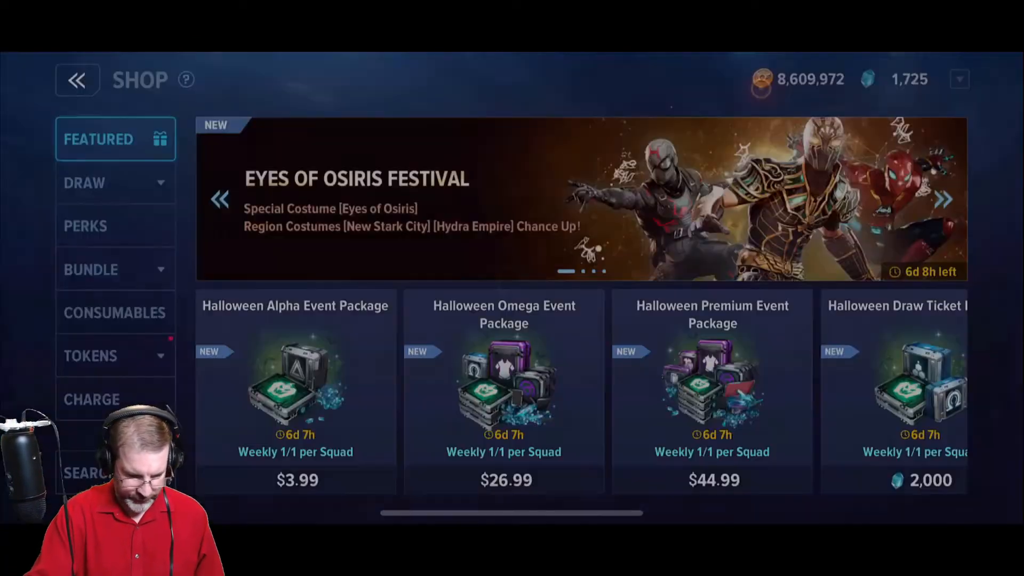
pyautogui.click(92, 355)
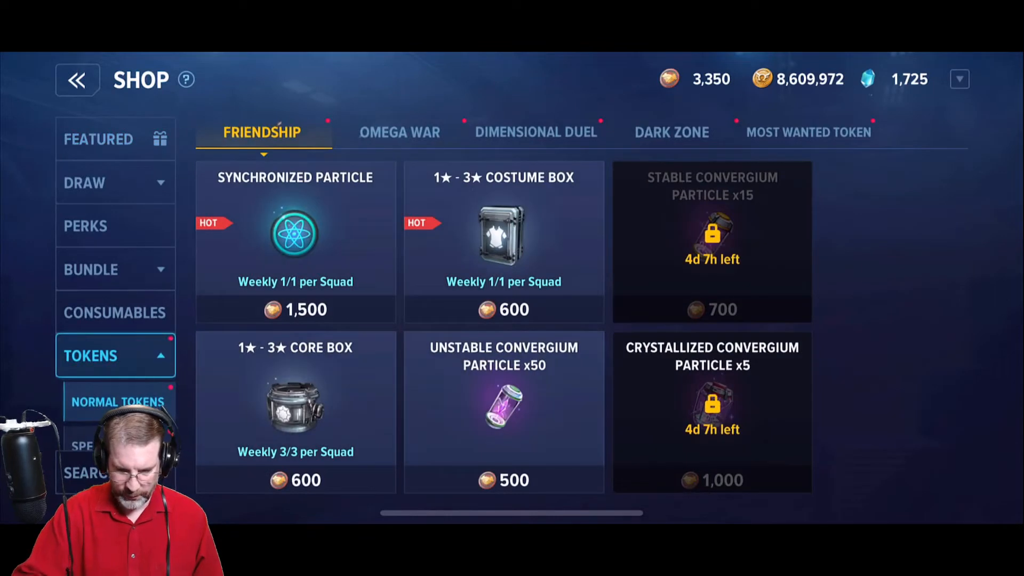
pyautogui.click(809, 132)
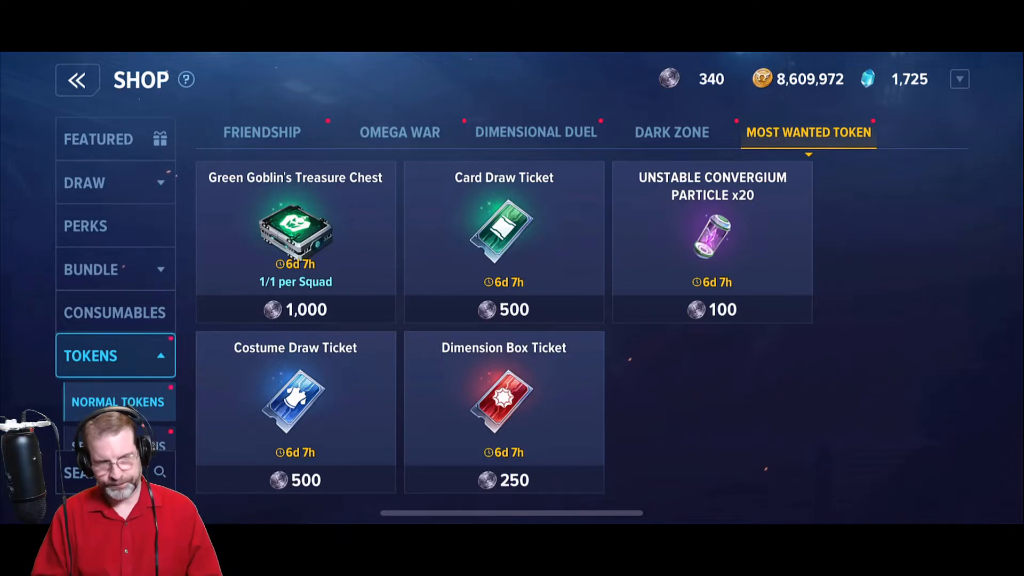
pyautogui.click(294, 235)
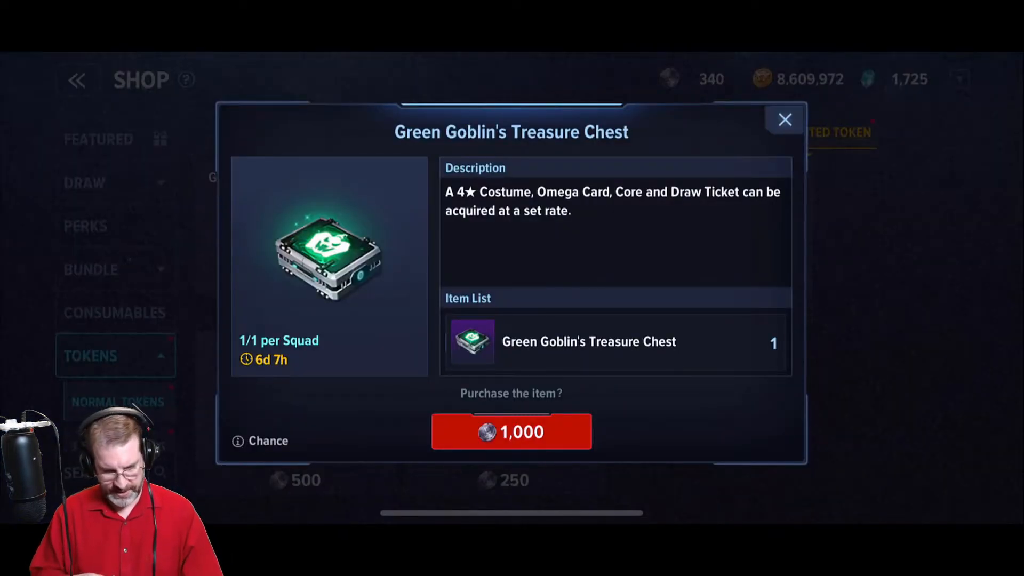
pyautogui.click(261, 440)
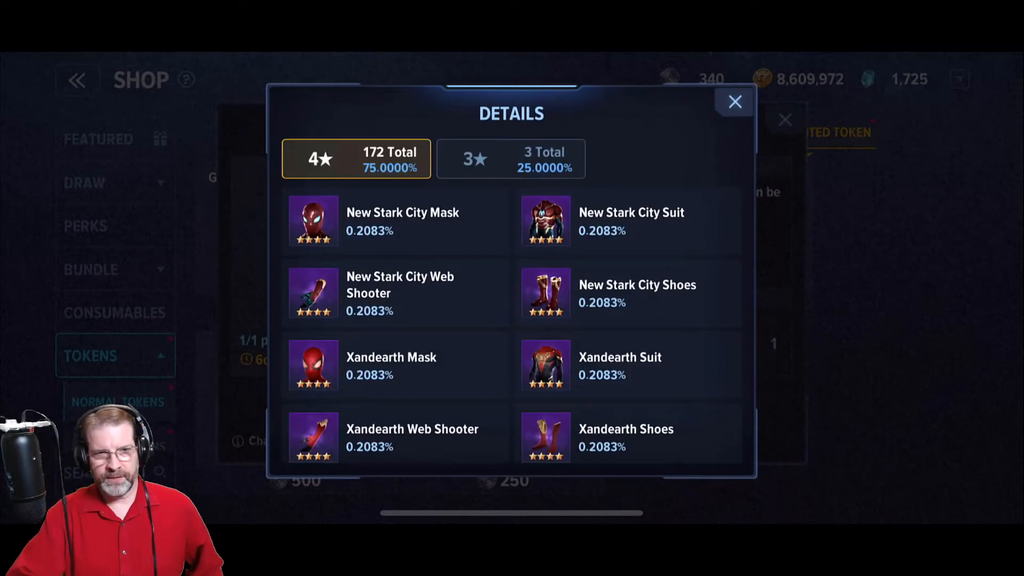
pyautogui.scroll(-3)
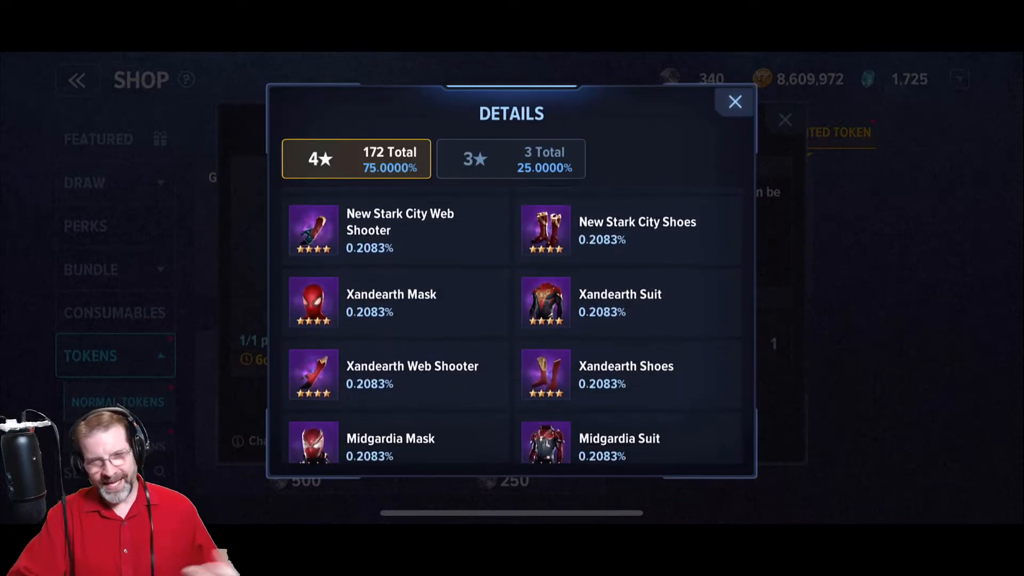
pyautogui.scroll(-3)
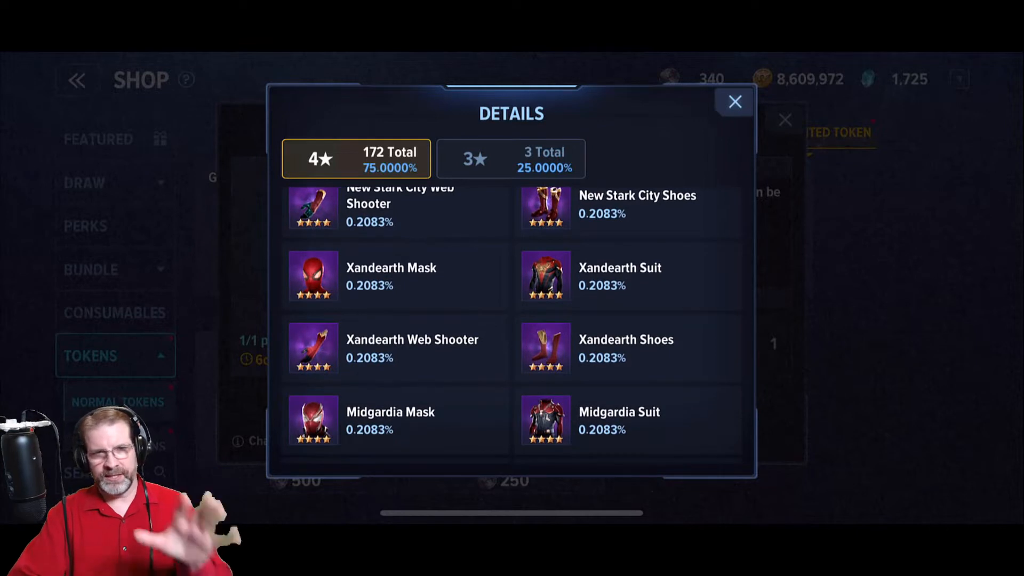
pyautogui.click(511, 159)
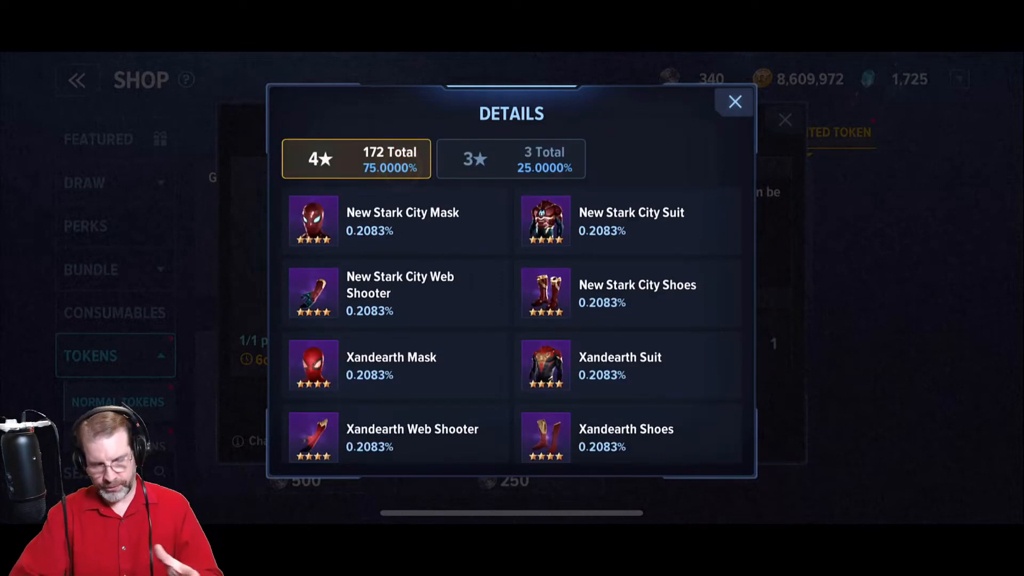
pyautogui.scroll(-3)
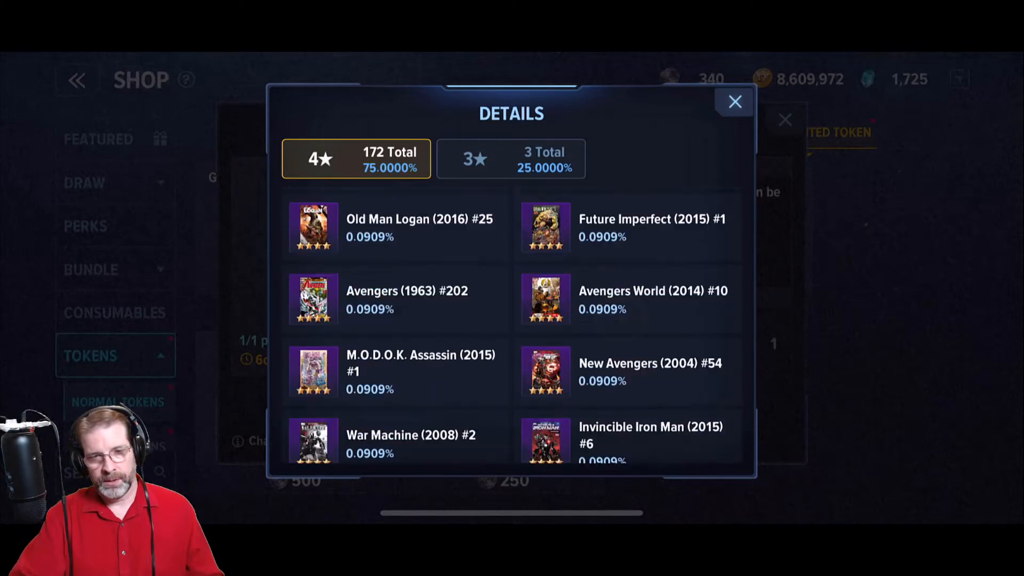
pyautogui.scroll(-3)
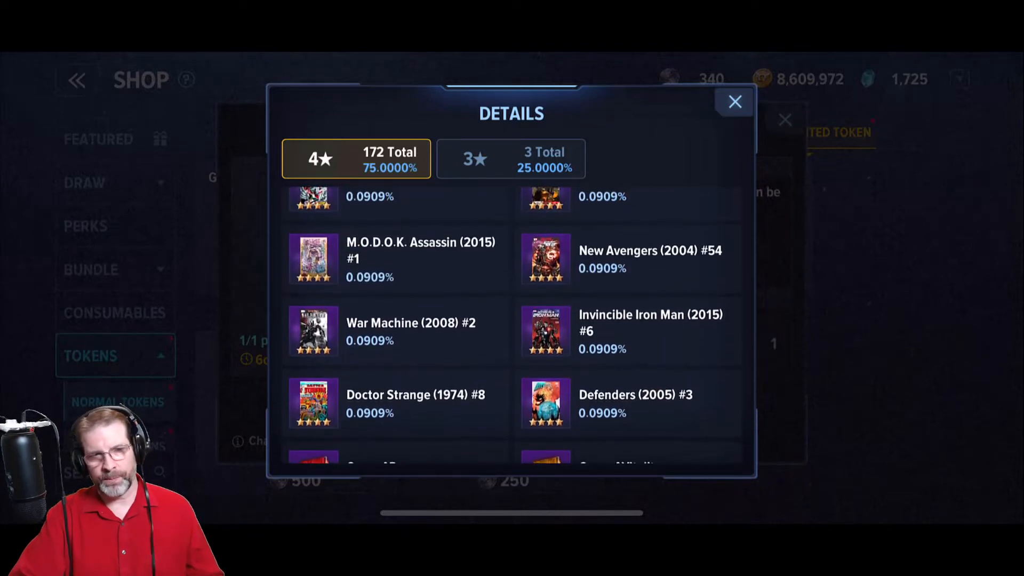
pyautogui.scroll(-3)
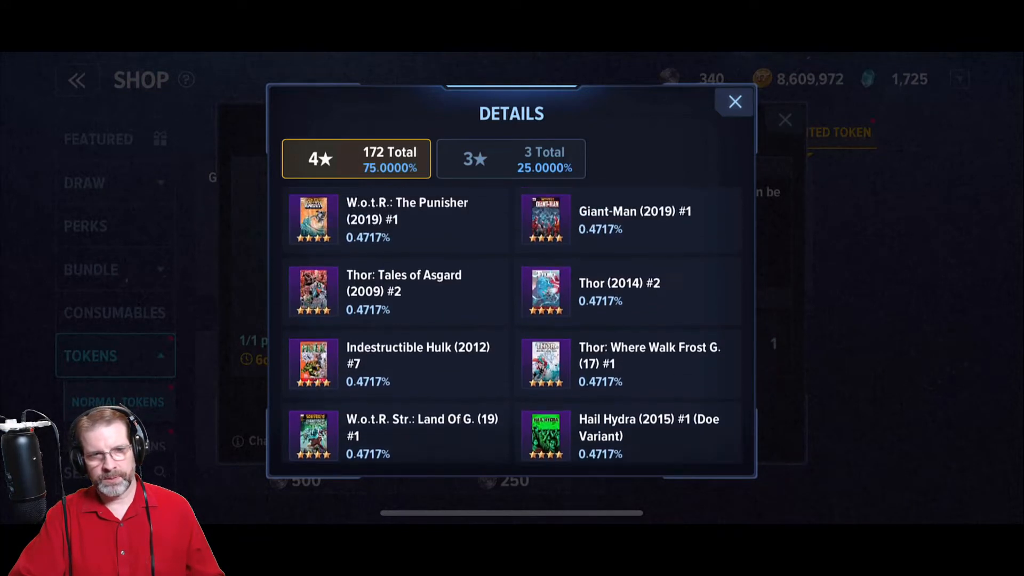
pyautogui.scroll(-3)
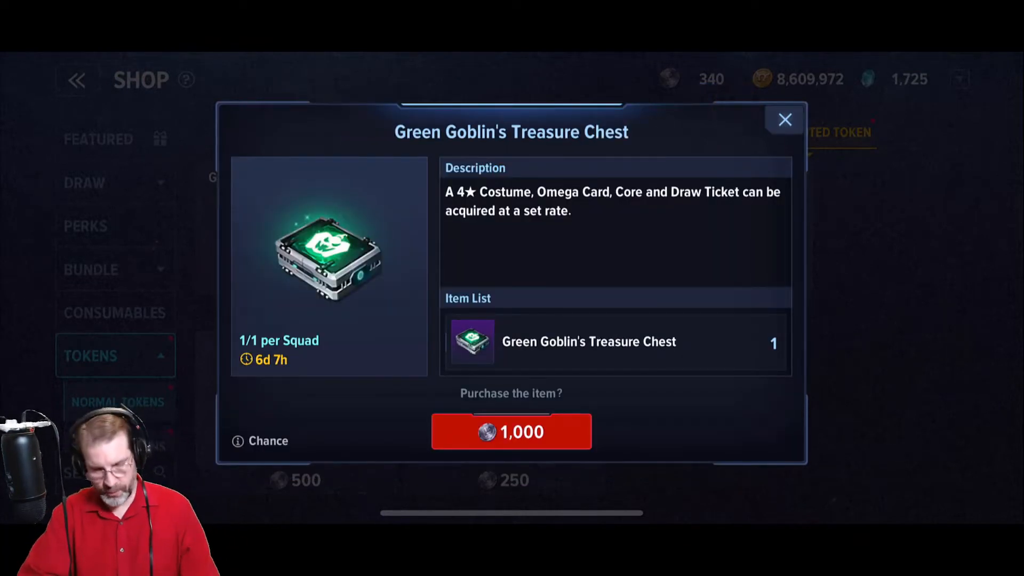
pyautogui.click(785, 120)
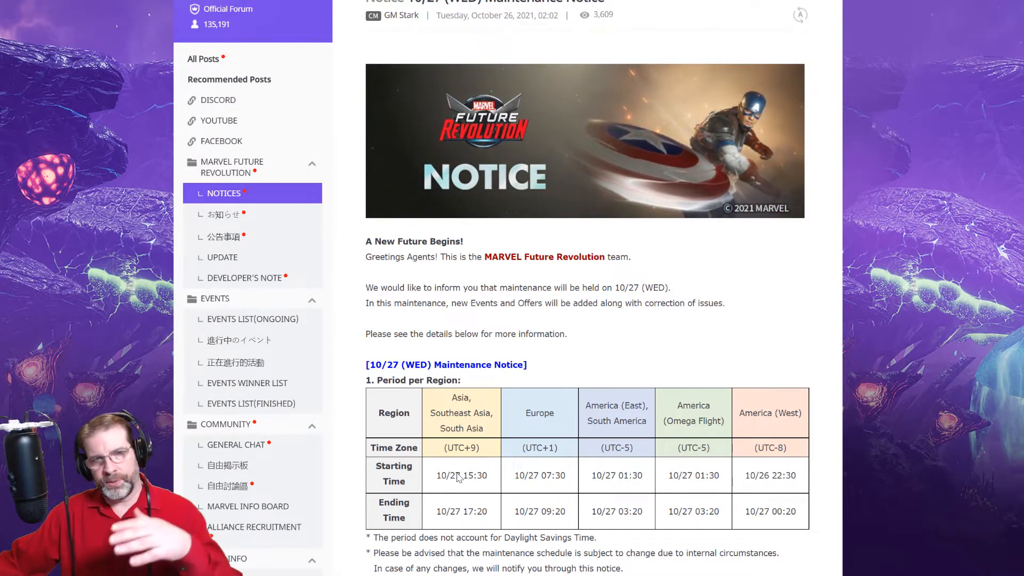
pyautogui.scroll(-3)
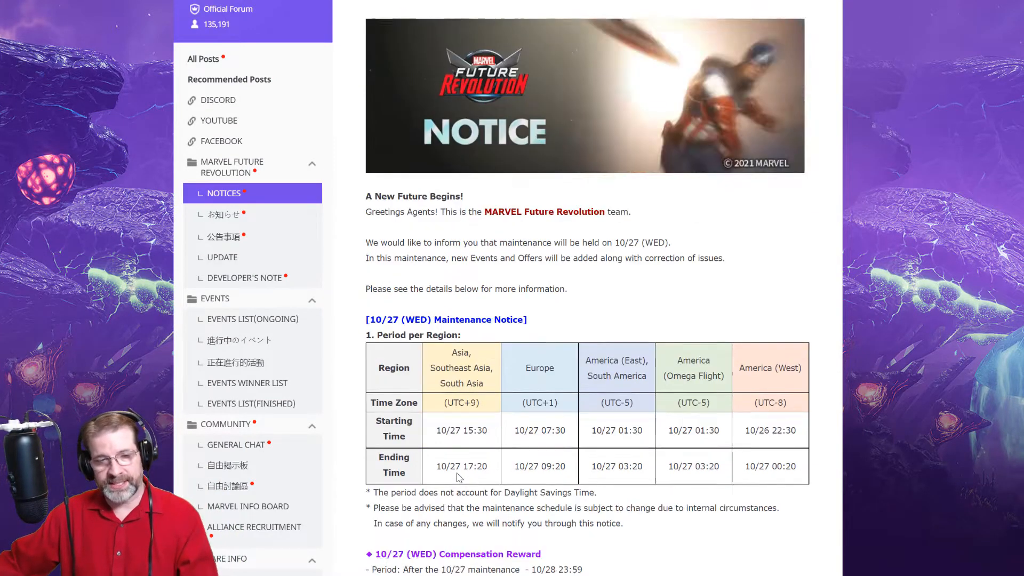
pyautogui.scroll(-3)
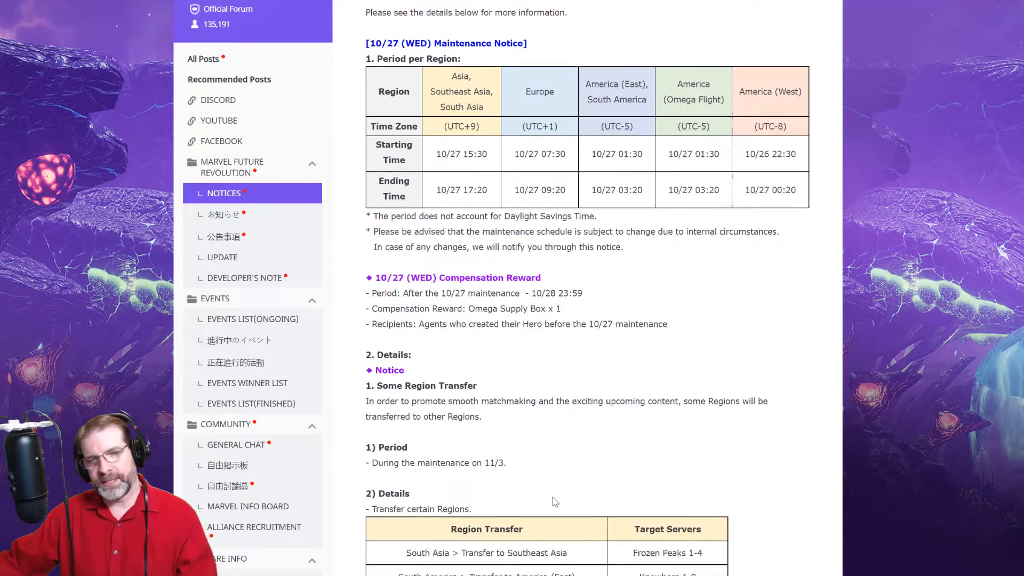
pyautogui.scroll(-3)
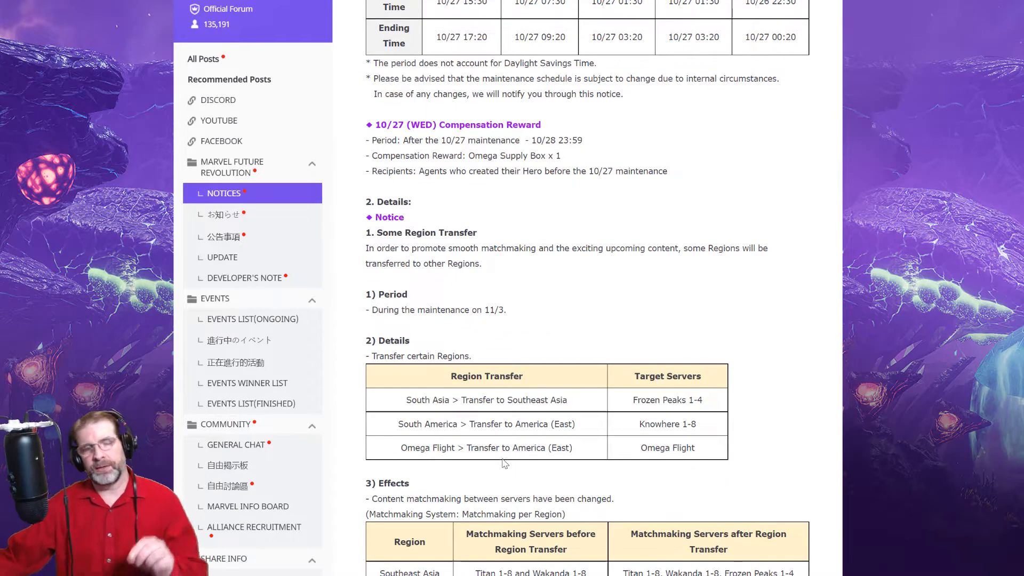
pyautogui.scroll(-3)
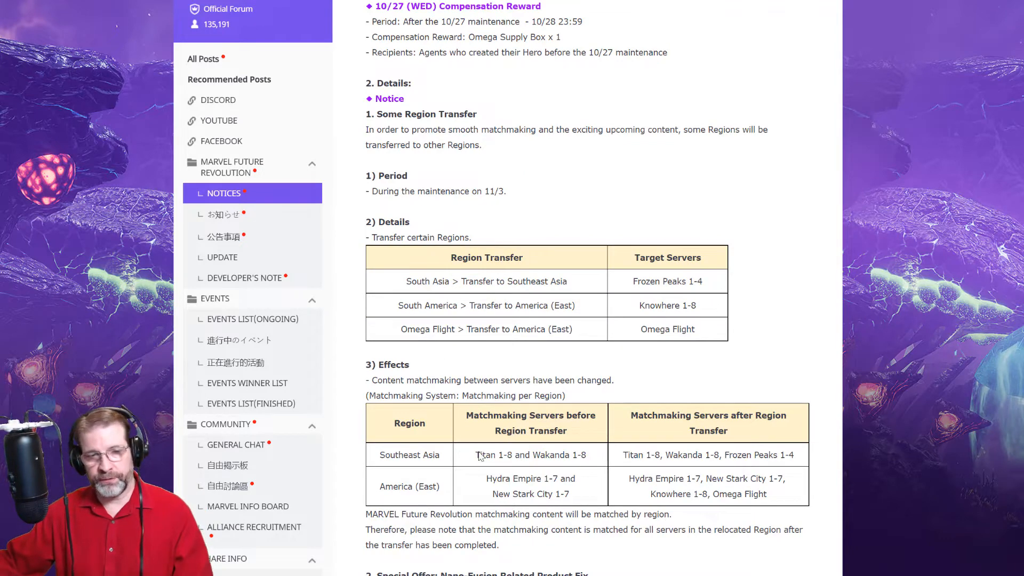
pyautogui.scroll(-3)
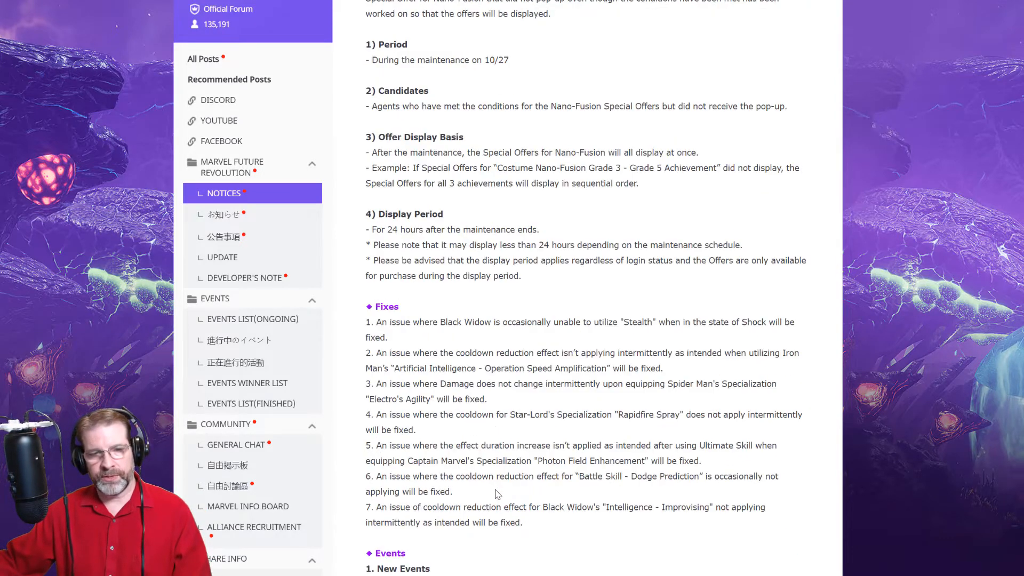
pyautogui.scroll(-3)
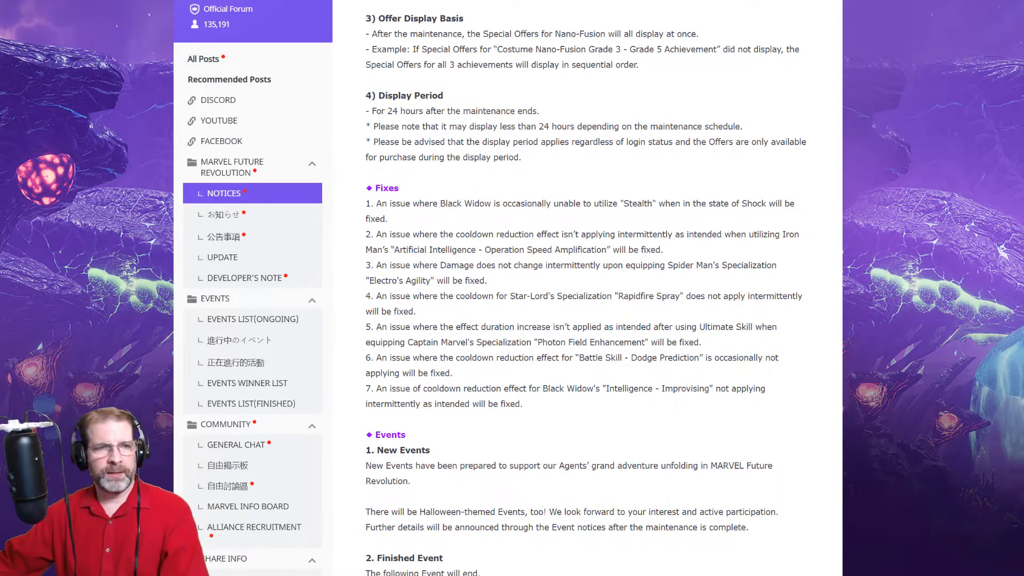
pyautogui.click(245, 277)
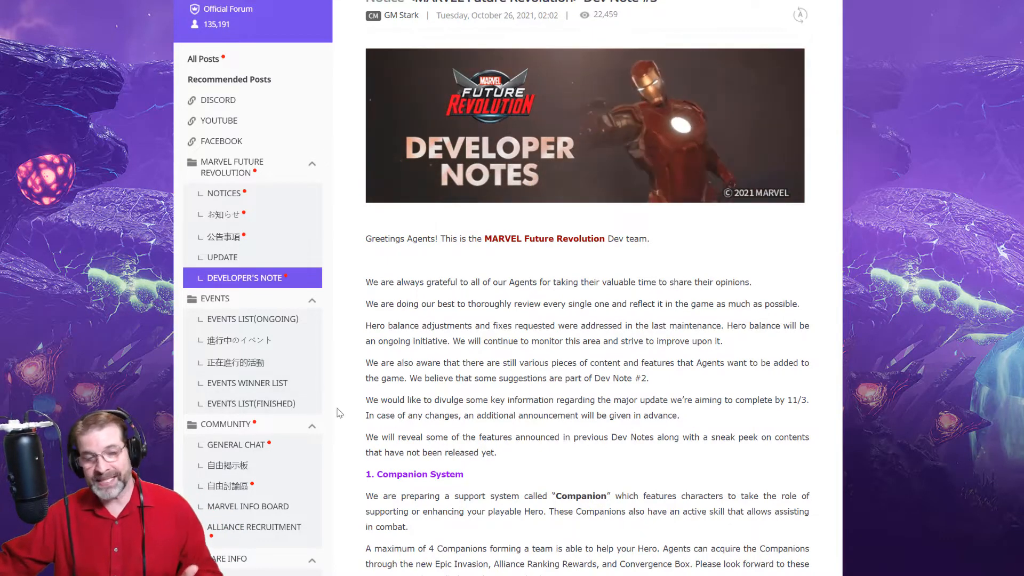
# Step: Read the Companion System section, highlighting the maximum of 4 Companions and Convergence Box phrases
pyautogui.scroll(-3)
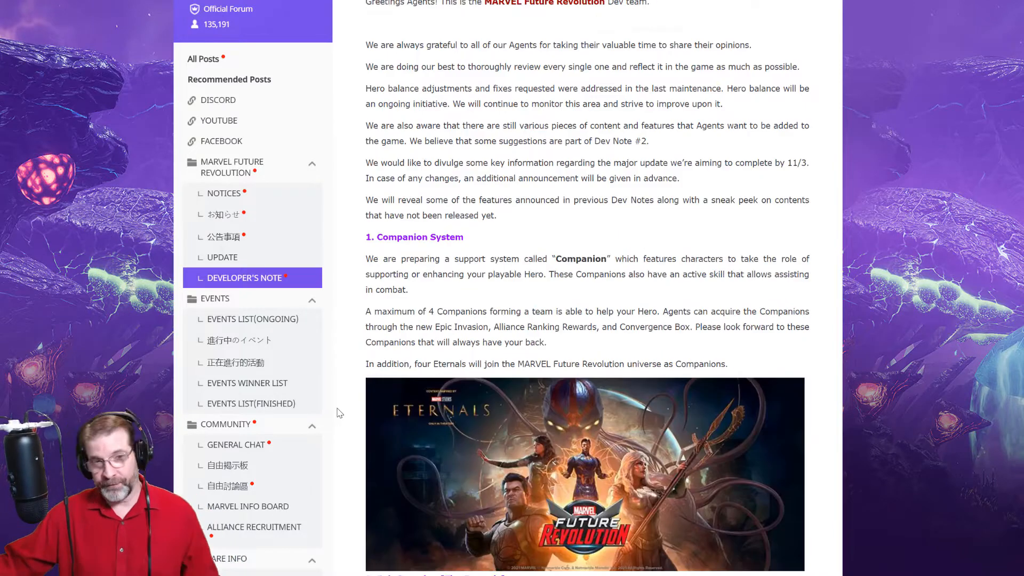
pyautogui.scroll(-3)
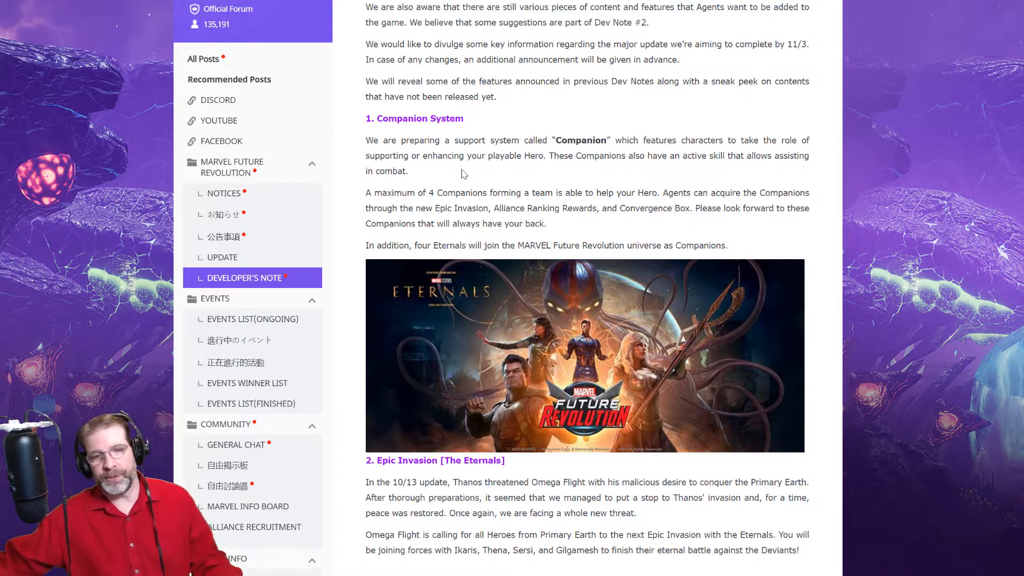
pyautogui.moveTo(406, 193); pyautogui.dragTo(470, 193)
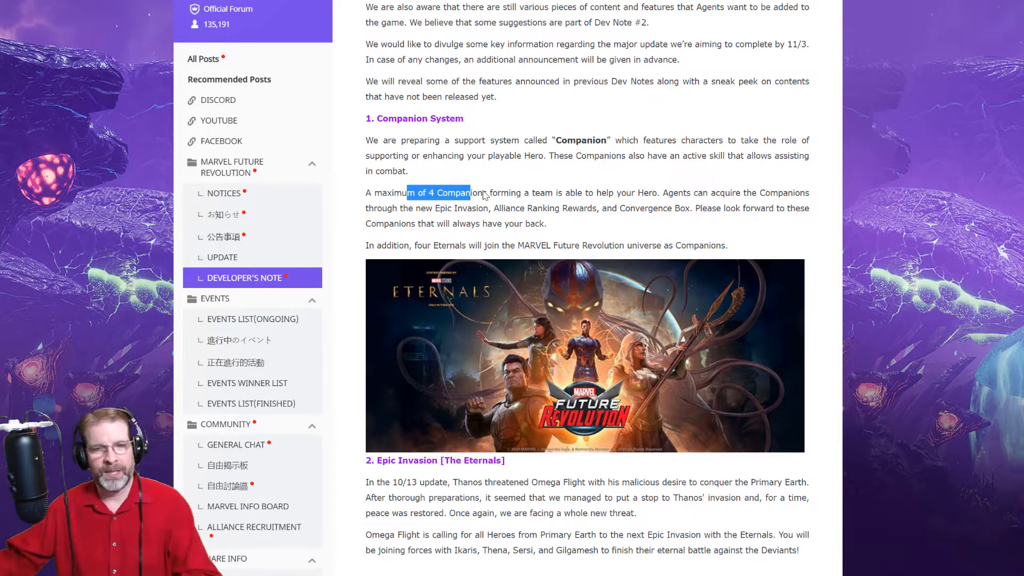
pyautogui.moveTo(526, 237)
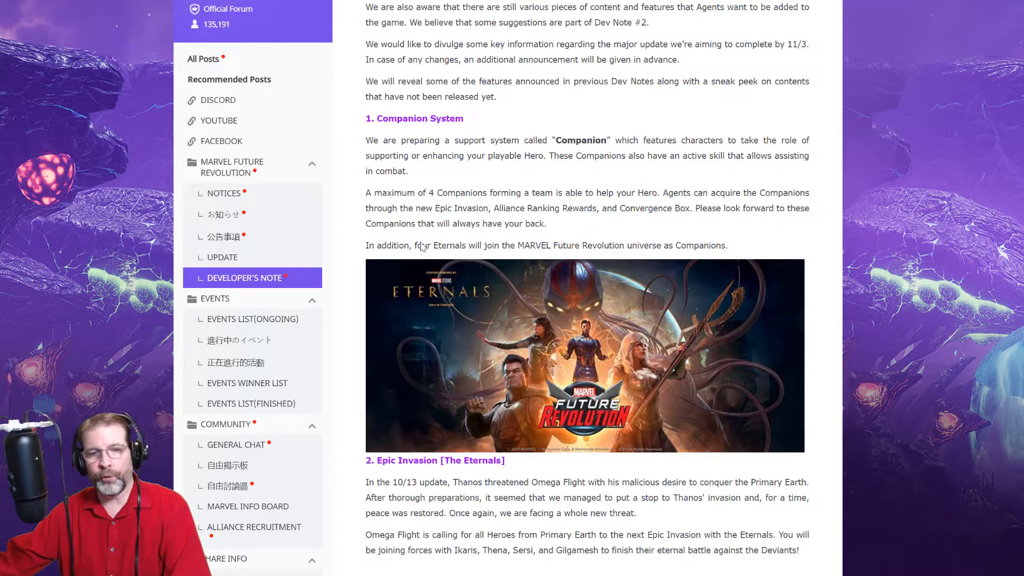
pyautogui.moveTo(421, 245); pyautogui.dragTo(524, 246)
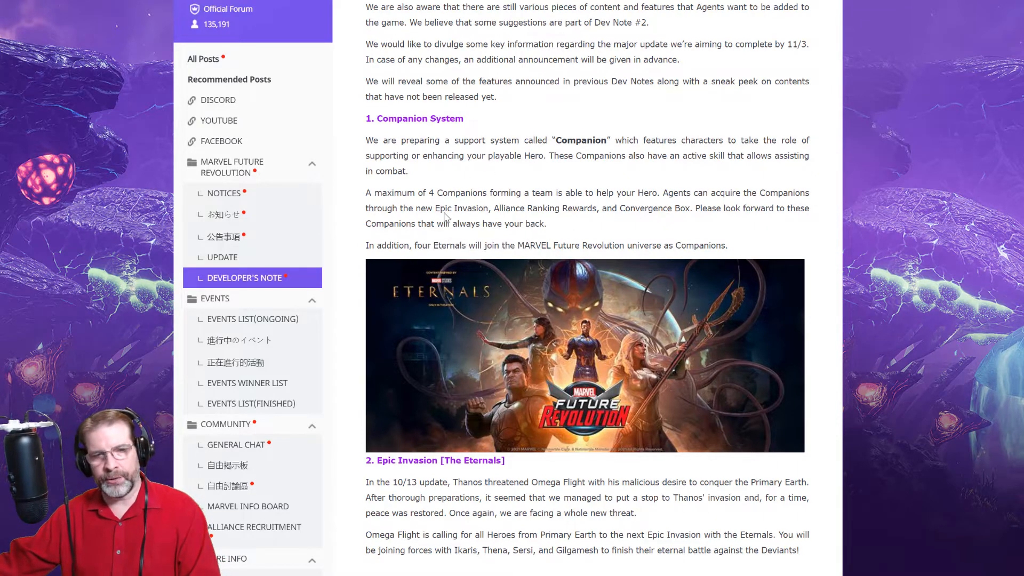
pyautogui.moveTo(434, 208); pyautogui.dragTo(475, 208)
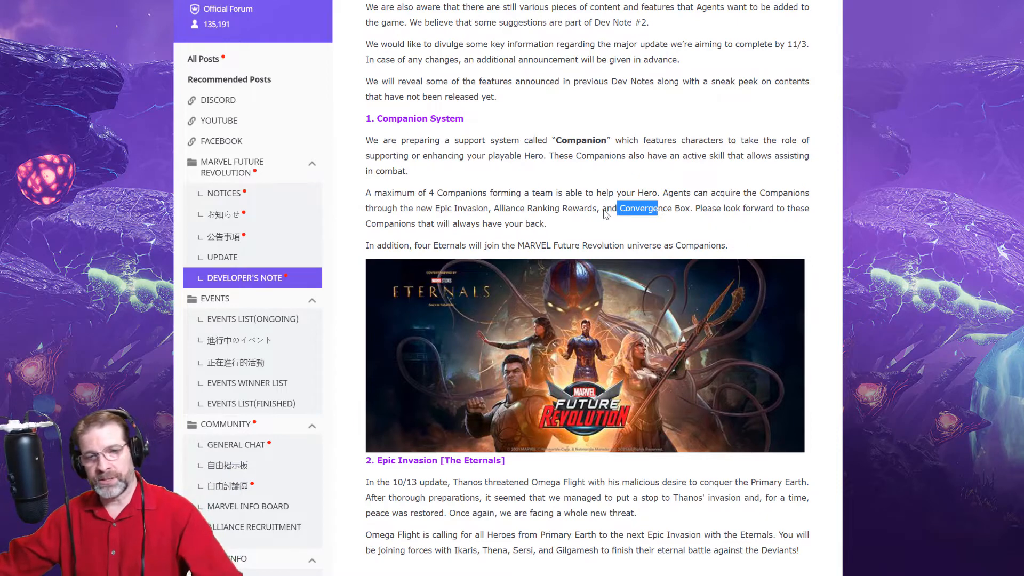
# Step: Read the Epic Invasion section, highlighting the paragraph about joining the Eternals
pyautogui.scroll(-3)
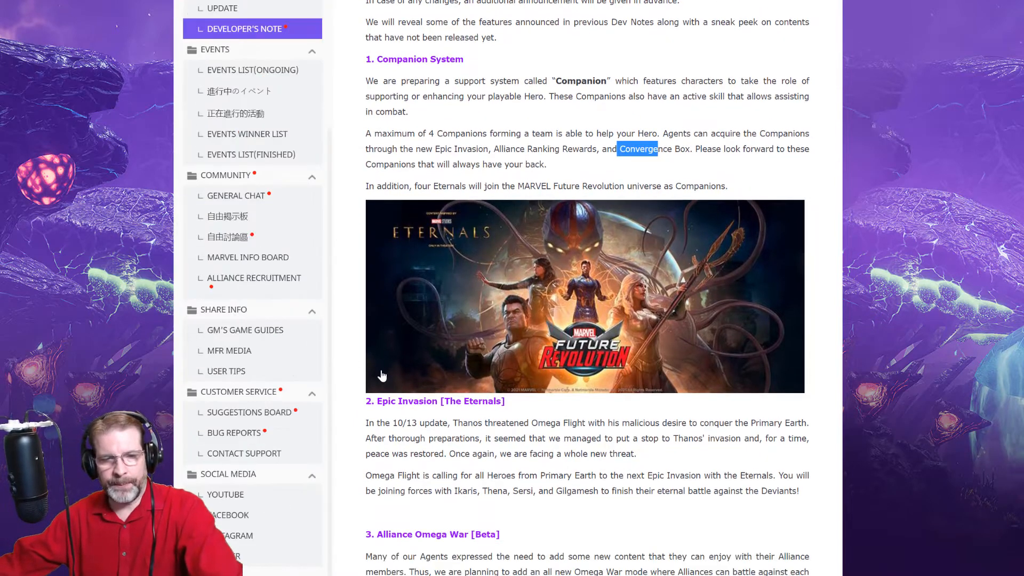
pyautogui.scroll(-3)
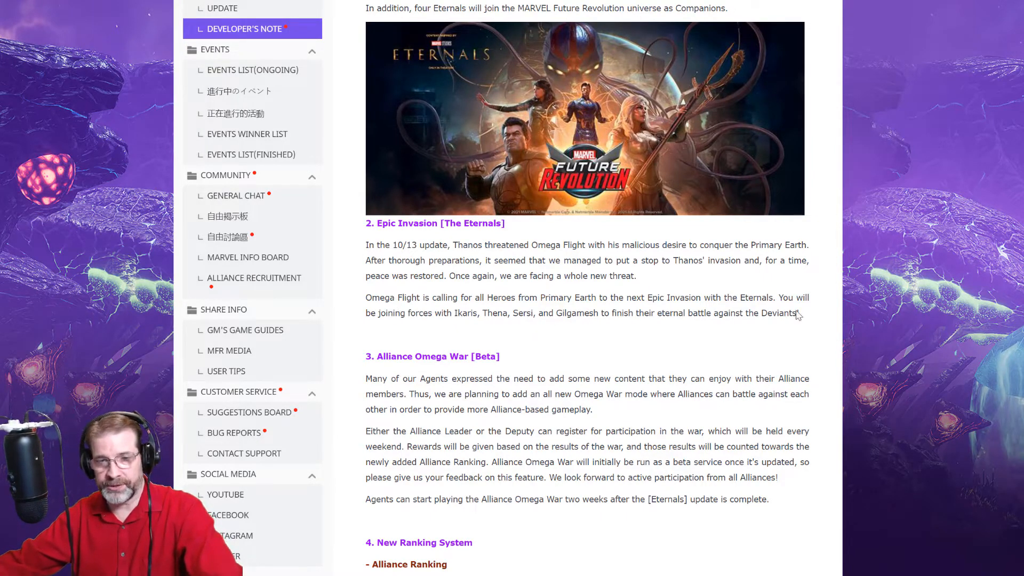
pyautogui.moveTo(366, 298); pyautogui.dragTo(797, 312)
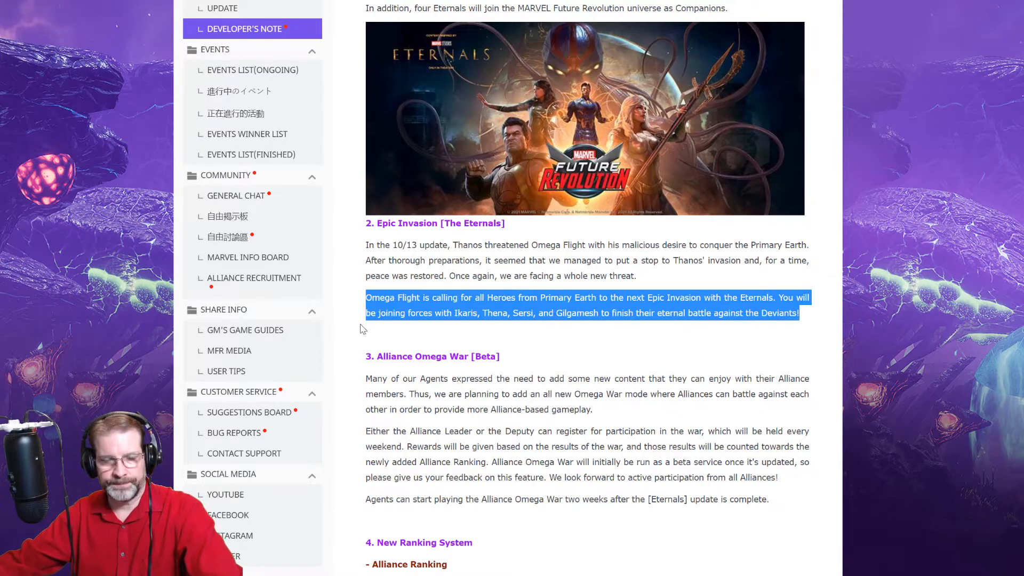
pyautogui.scroll(-3)
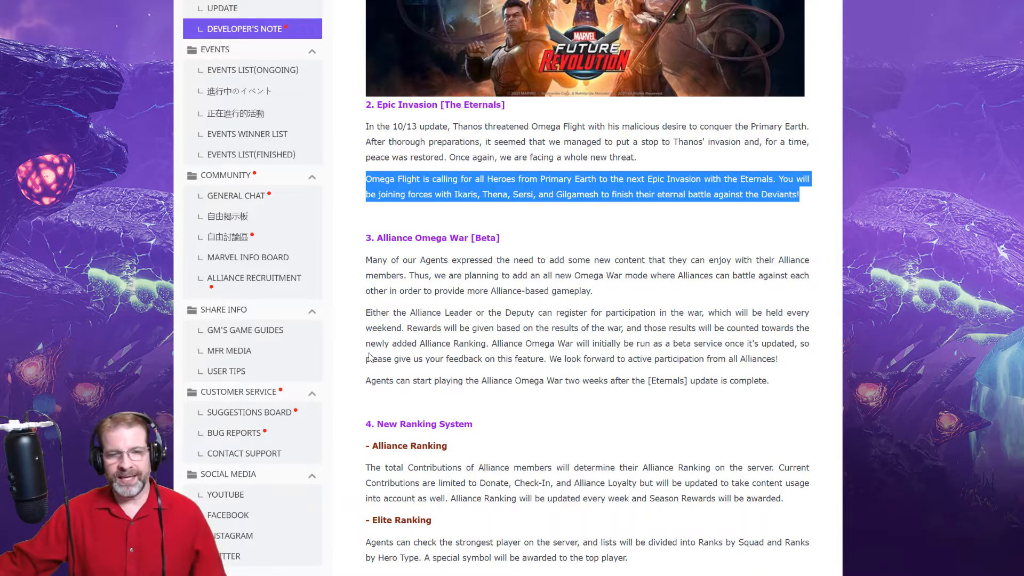
pyautogui.moveTo(493, 298)
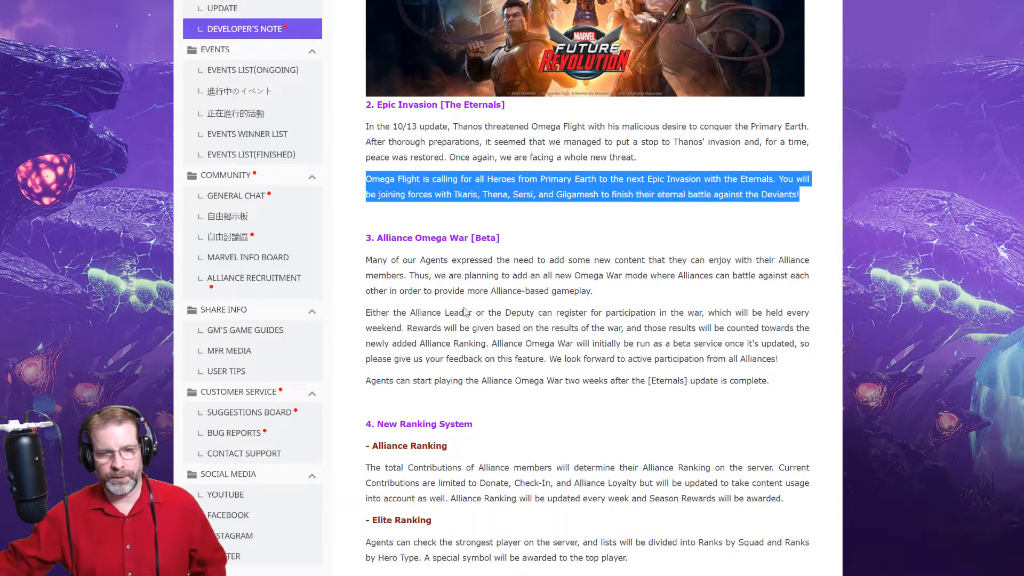
# Step: Read through the Alliance Omega War section down to New Ranking System
pyautogui.scroll(-3)
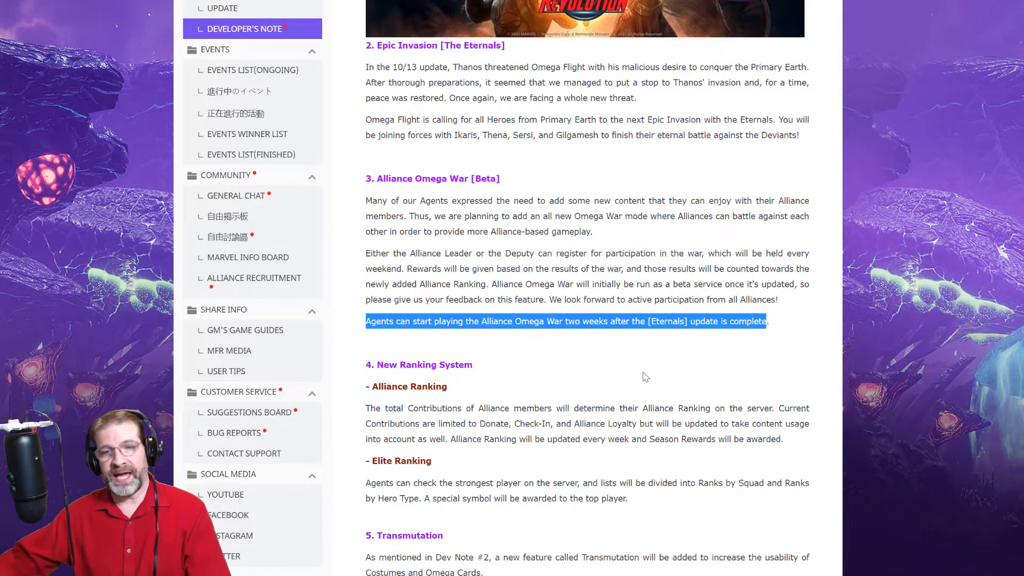
pyautogui.scroll(3)
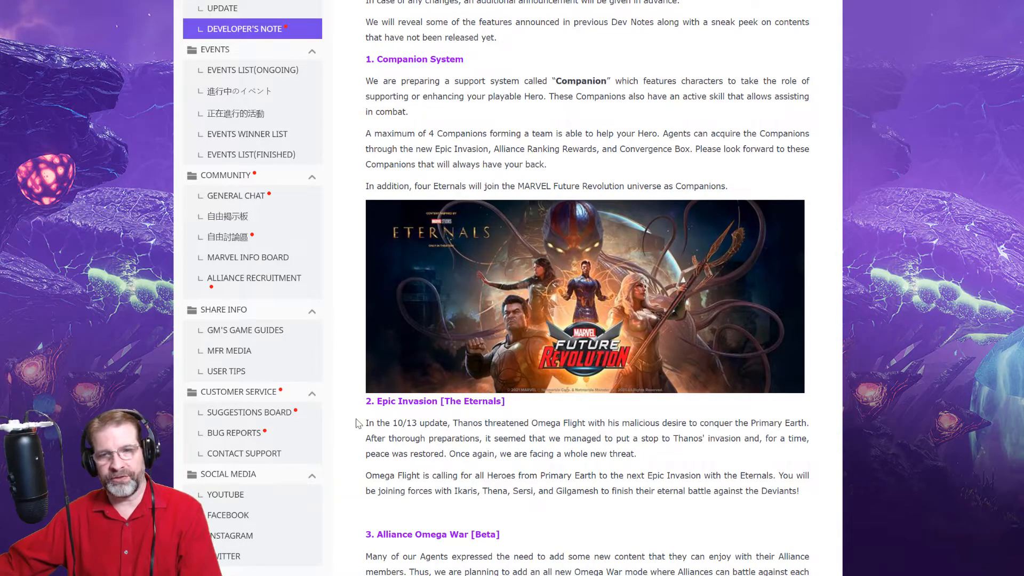
pyautogui.scroll(-3)
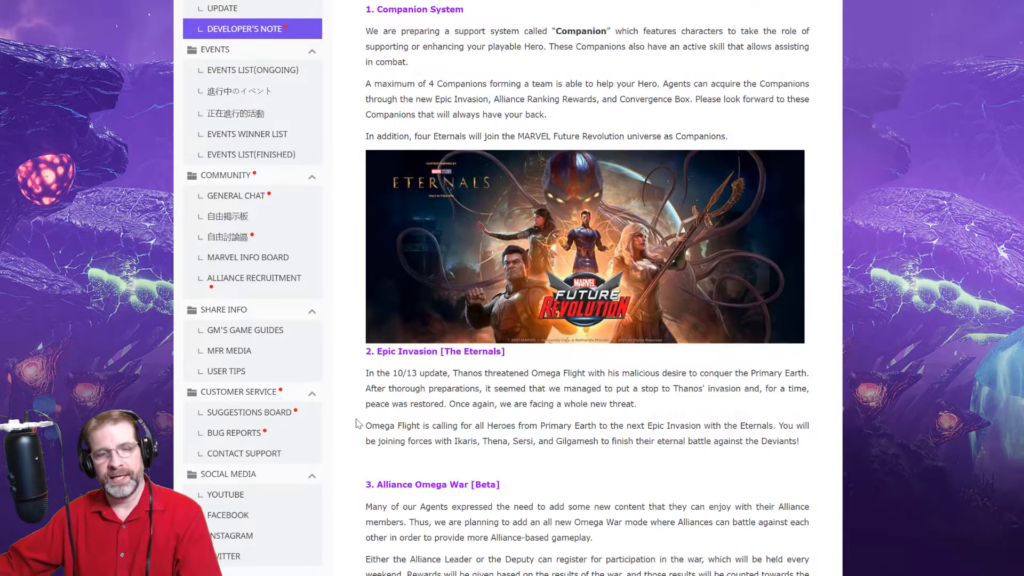
pyautogui.scroll(-3)
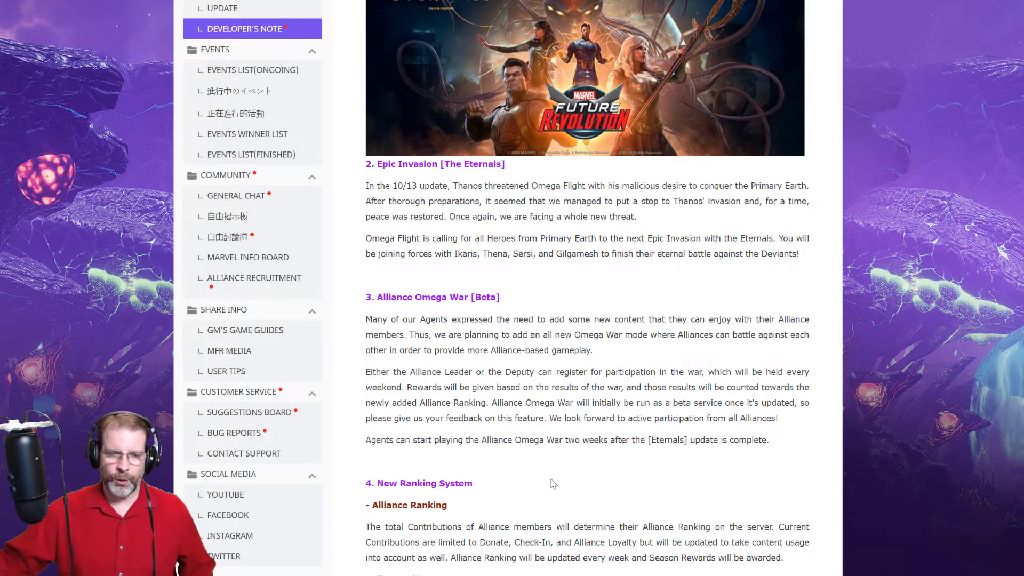
pyautogui.scroll(-3)
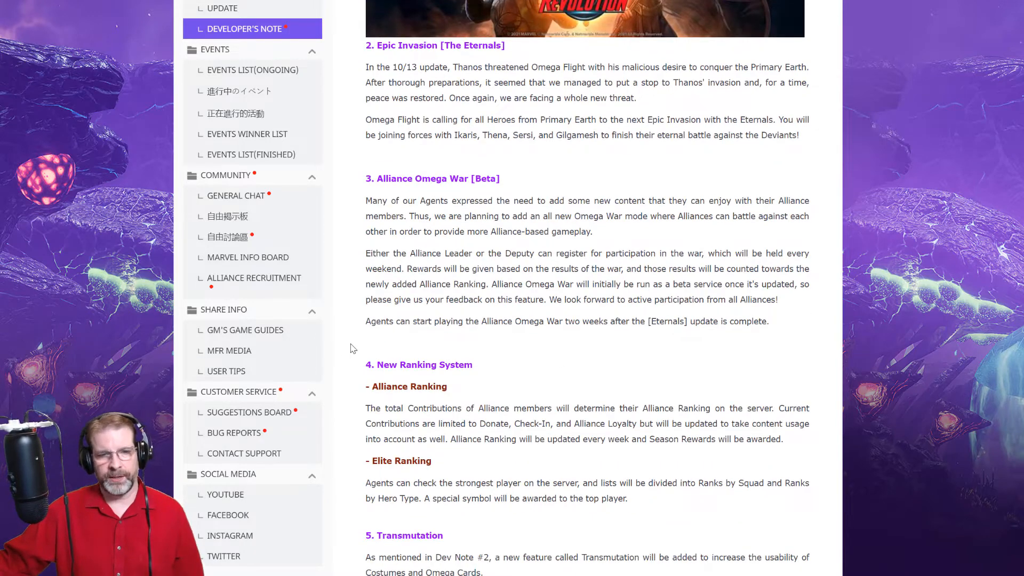
# Step: Read the New Ranking System and Transmutation sections with the Transmutation Criteria
pyautogui.scroll(-3)
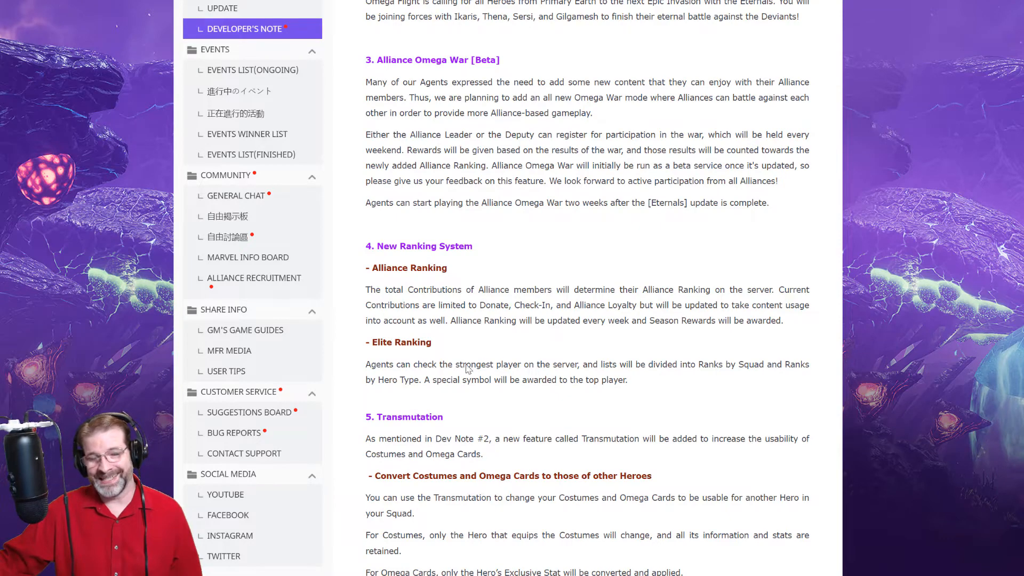
pyautogui.scroll(-3)
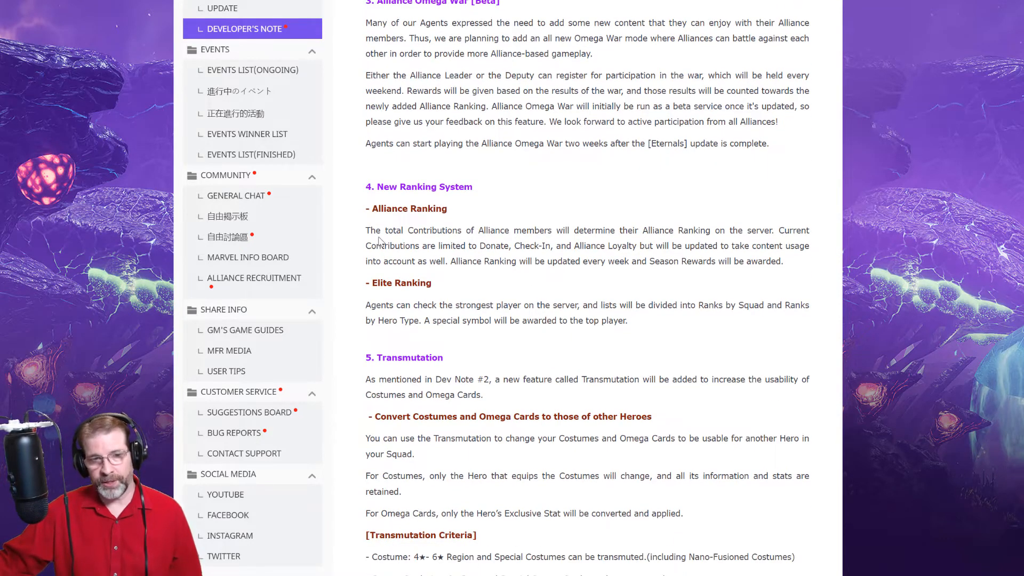
pyautogui.moveTo(612, 237)
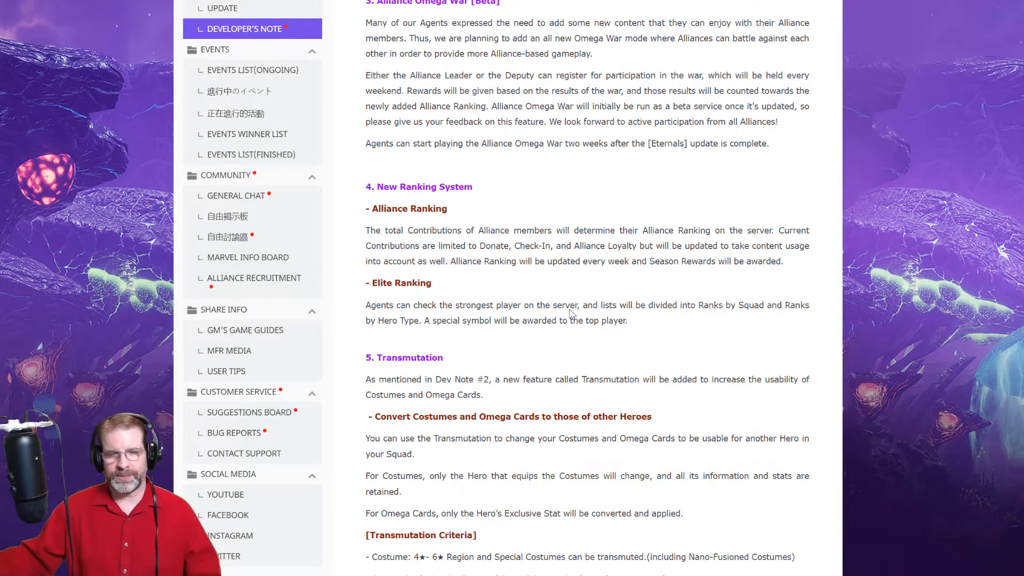
pyautogui.moveTo(338, 296)
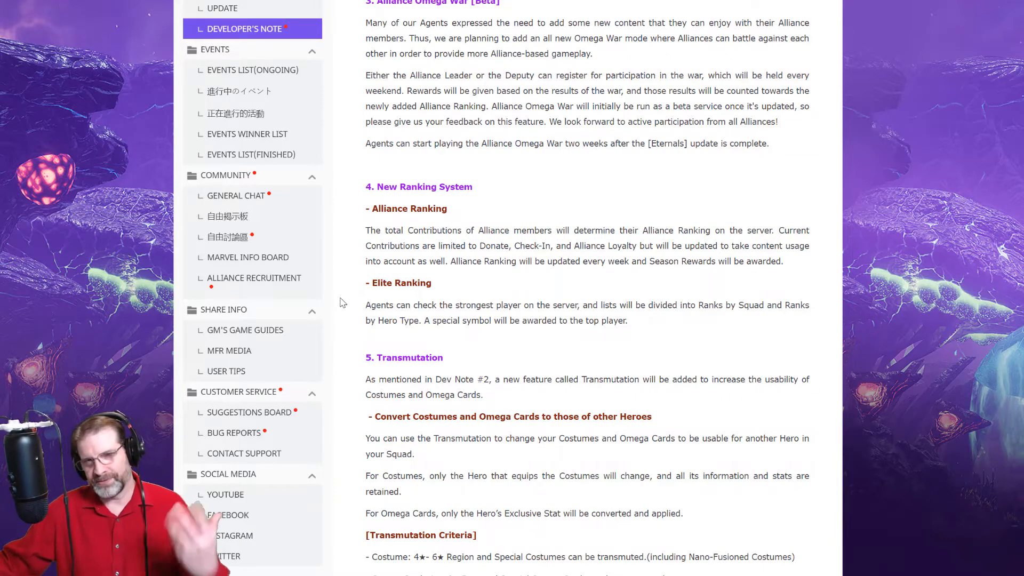
pyautogui.scroll(-3)
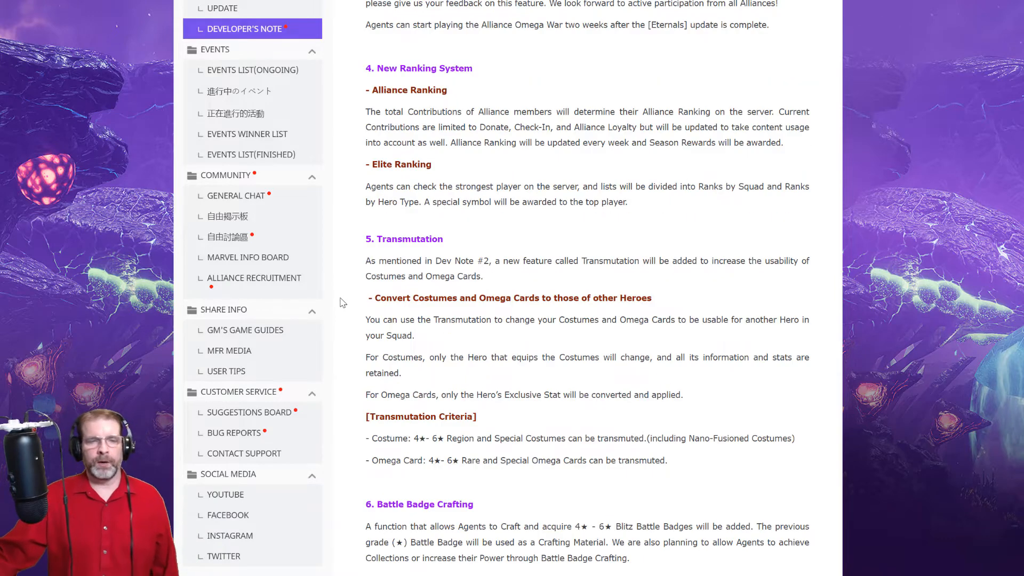
pyautogui.scroll(-3)
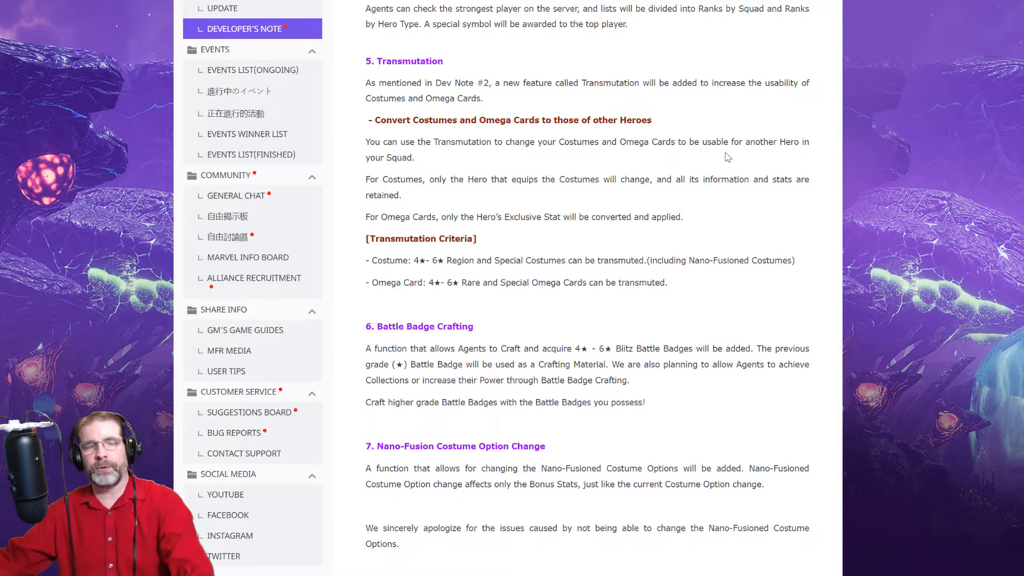
pyautogui.moveTo(429, 194)
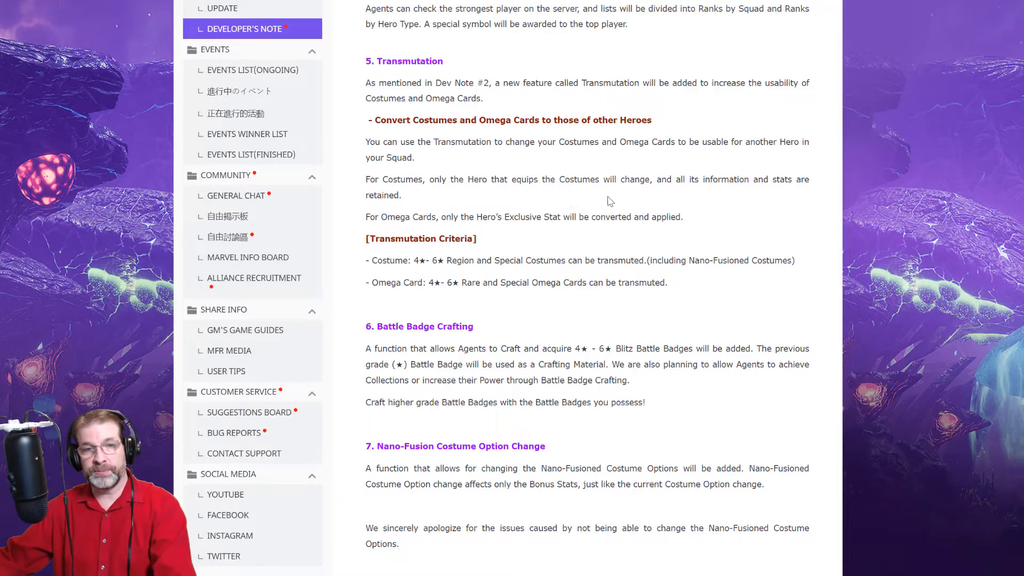
pyautogui.moveTo(723, 205)
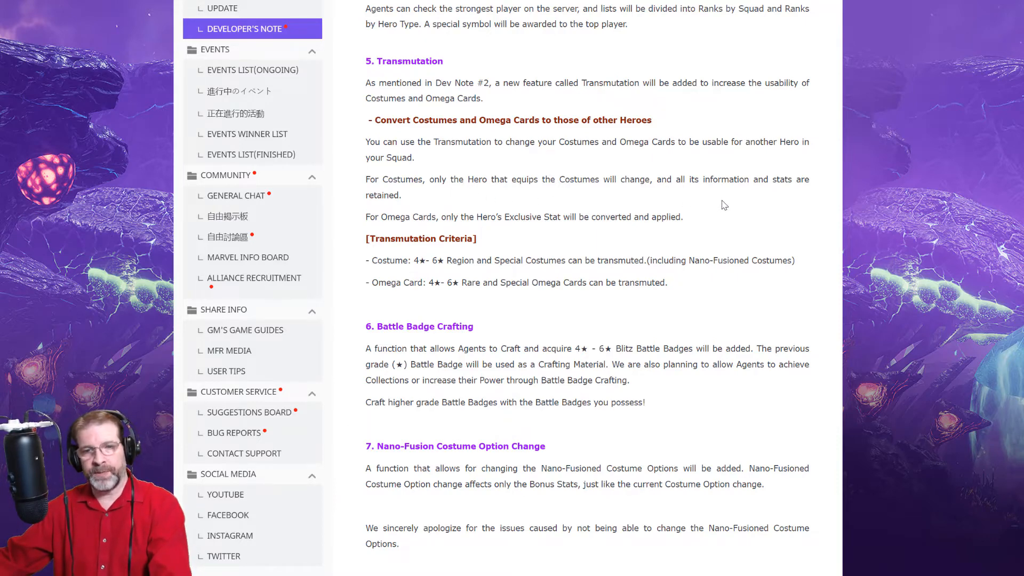
pyautogui.moveTo(462, 207)
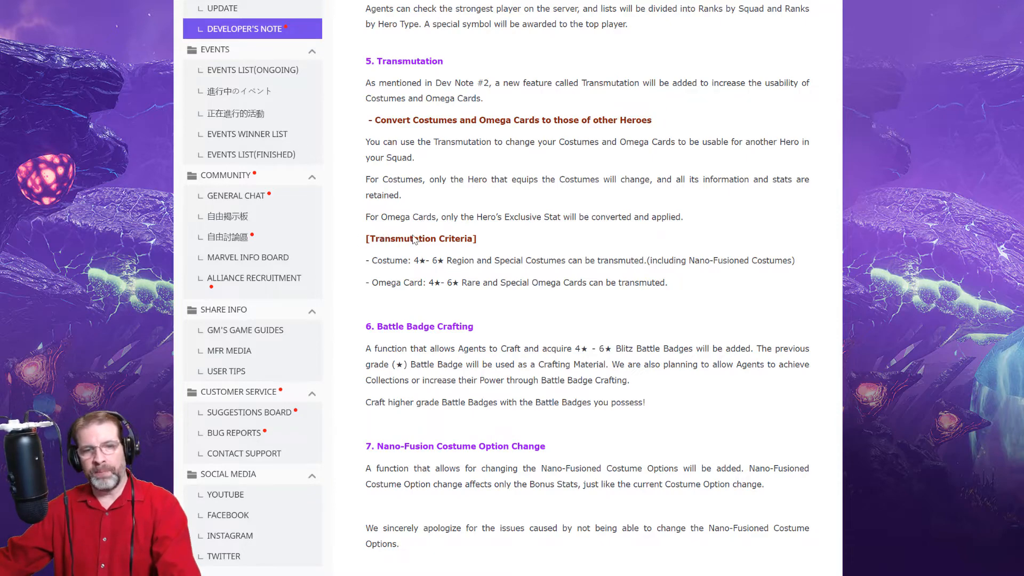
pyautogui.moveTo(556, 245)
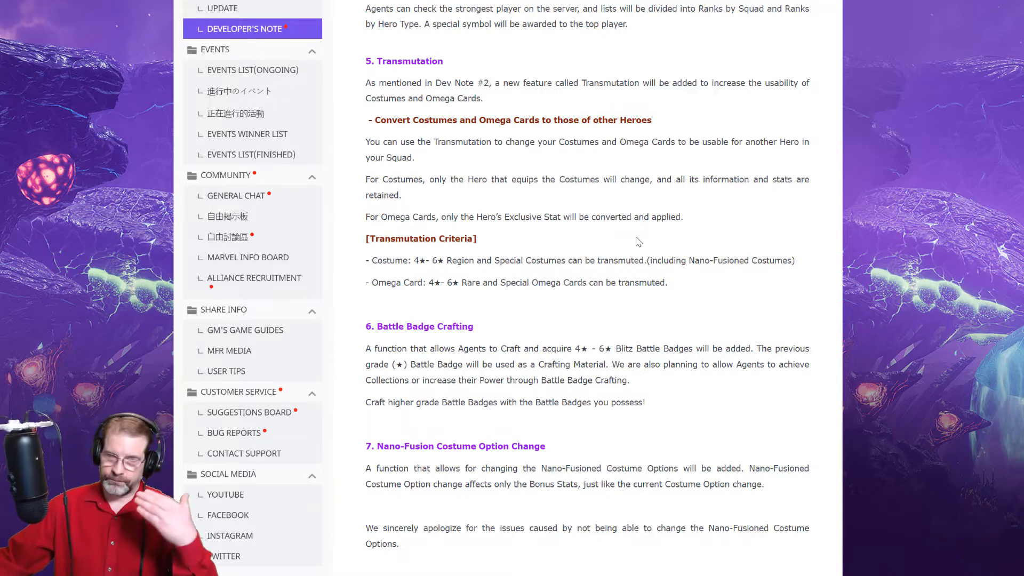
pyautogui.moveTo(429, 269)
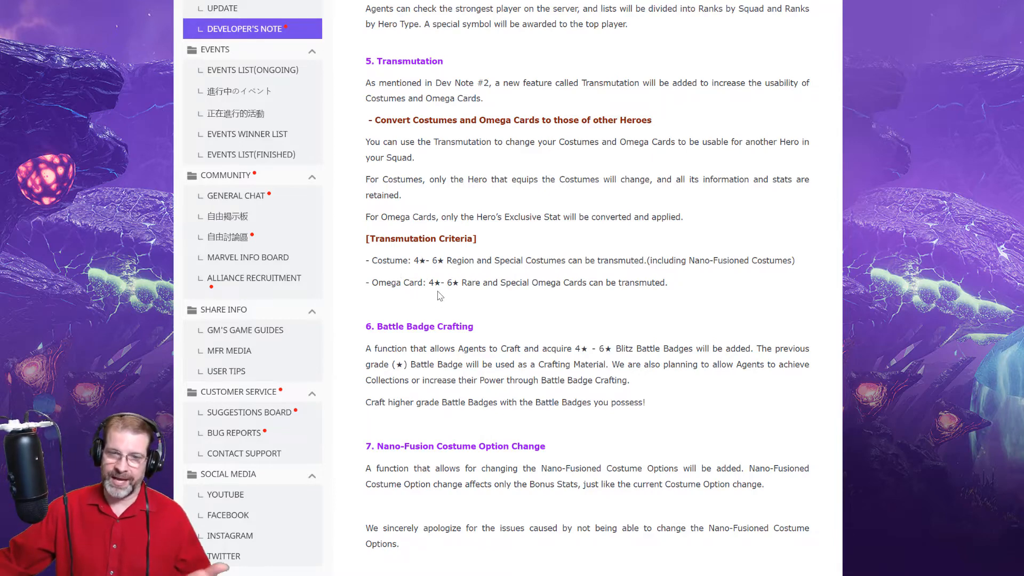
pyautogui.moveTo(569, 267)
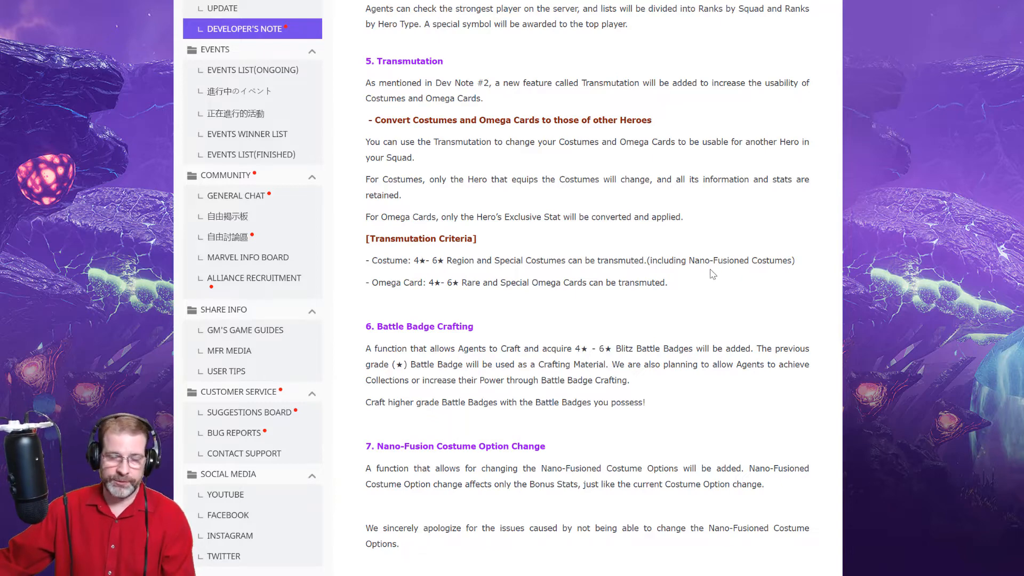
pyautogui.moveTo(607, 301)
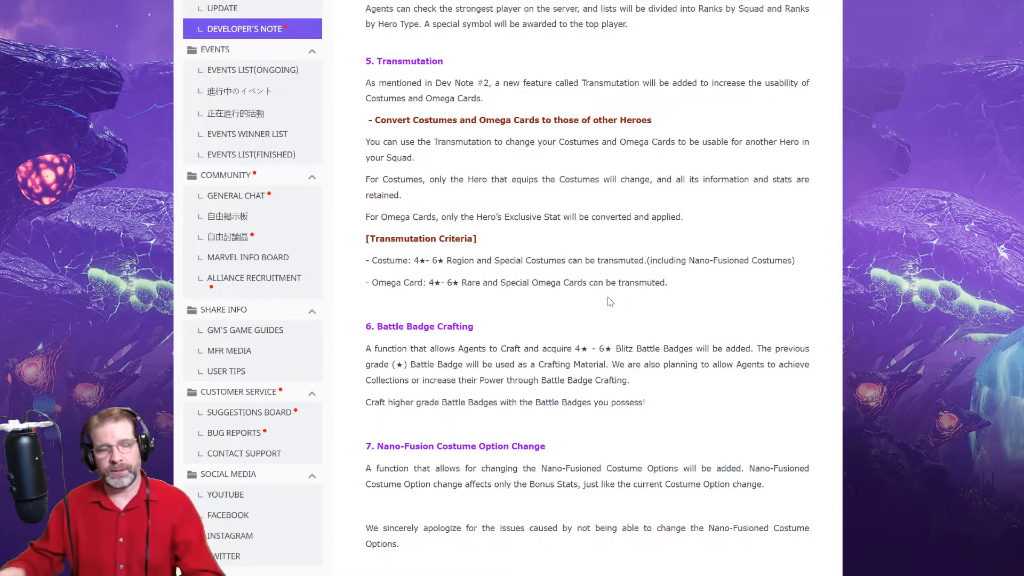
pyautogui.moveTo(549, 243)
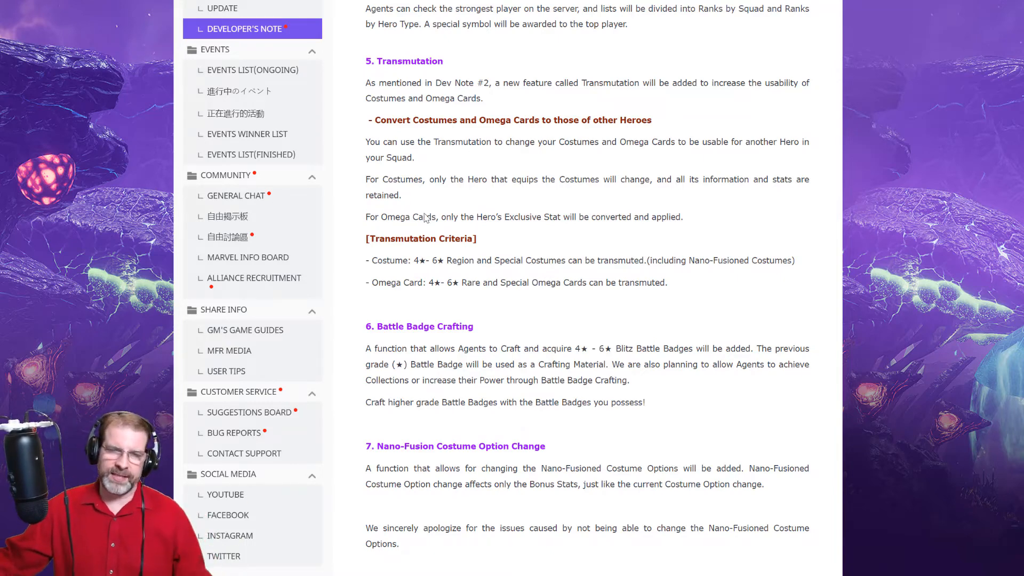
pyautogui.moveTo(359, 215)
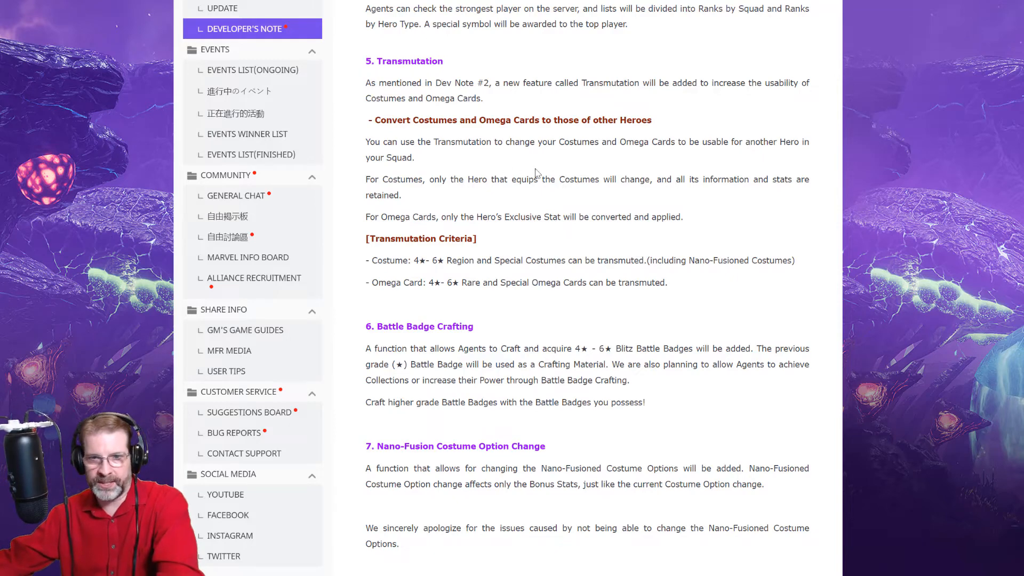
pyautogui.moveTo(460, 261)
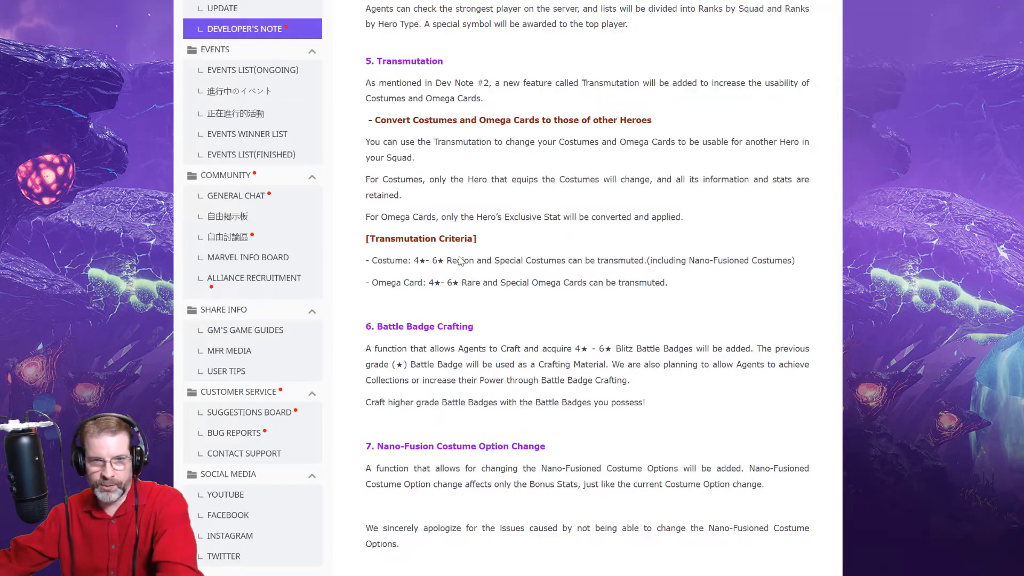
# Step: Highlight the Region and Special Costumes wording, then read down to the closing November update message
pyautogui.moveTo(449, 260); pyautogui.dragTo(547, 260)
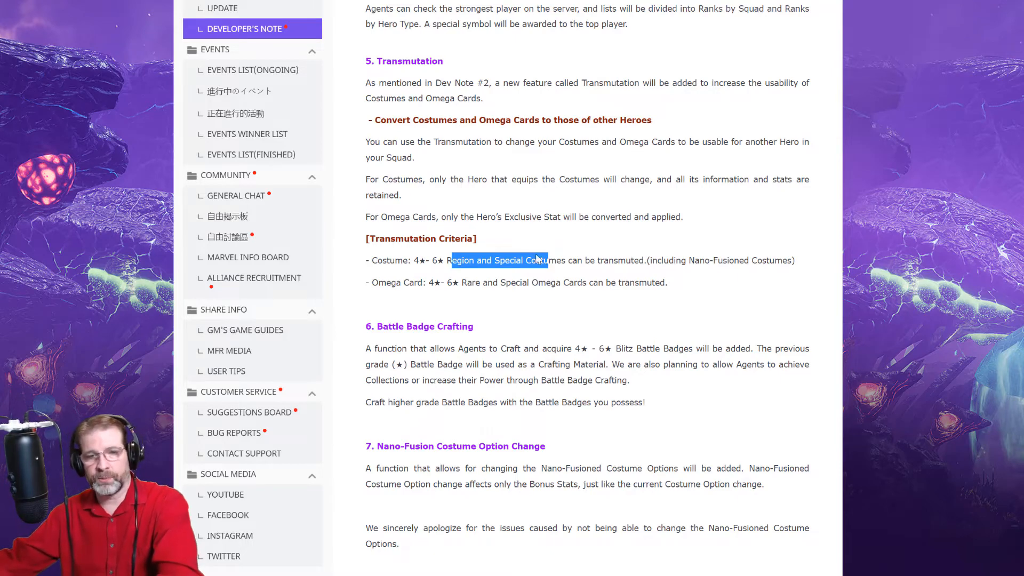
pyautogui.click(674, 277)
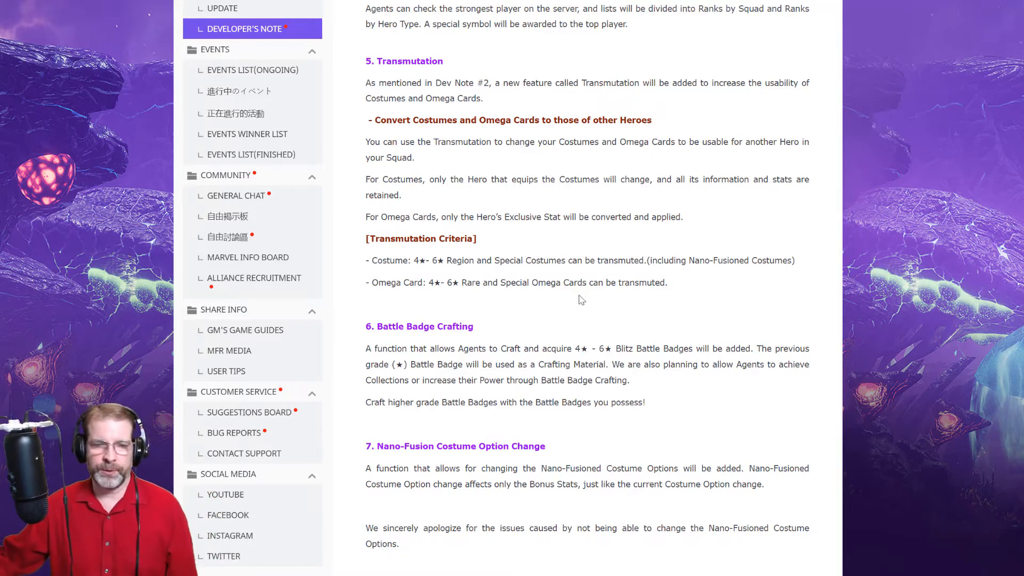
pyautogui.scroll(-3)
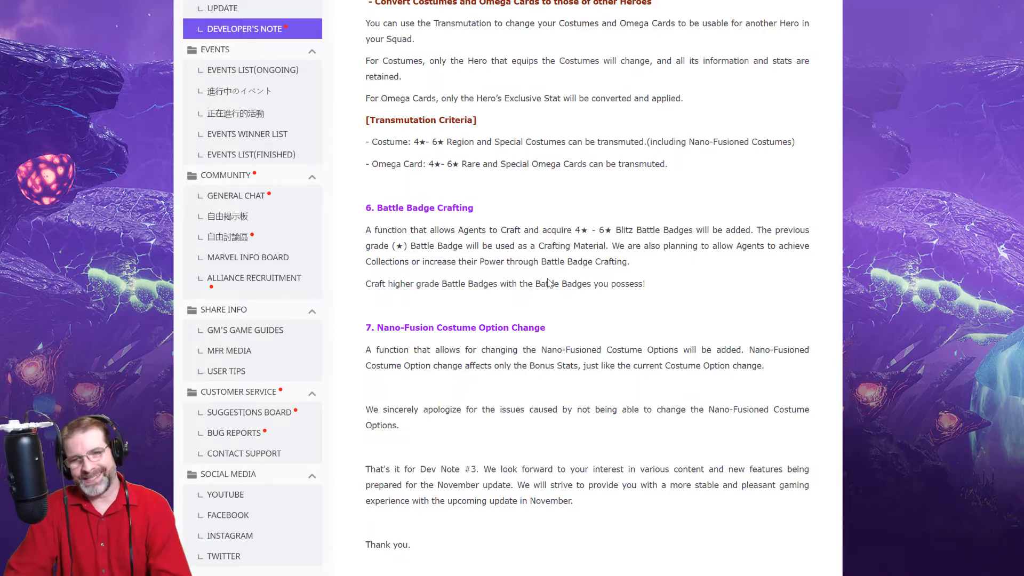
pyautogui.moveTo(494, 236)
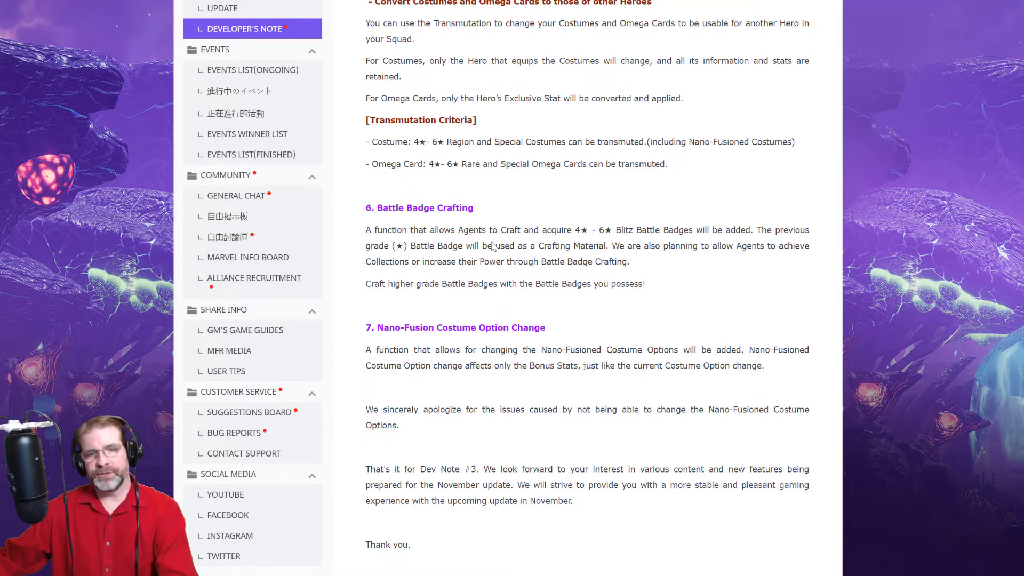
pyautogui.moveTo(642, 245)
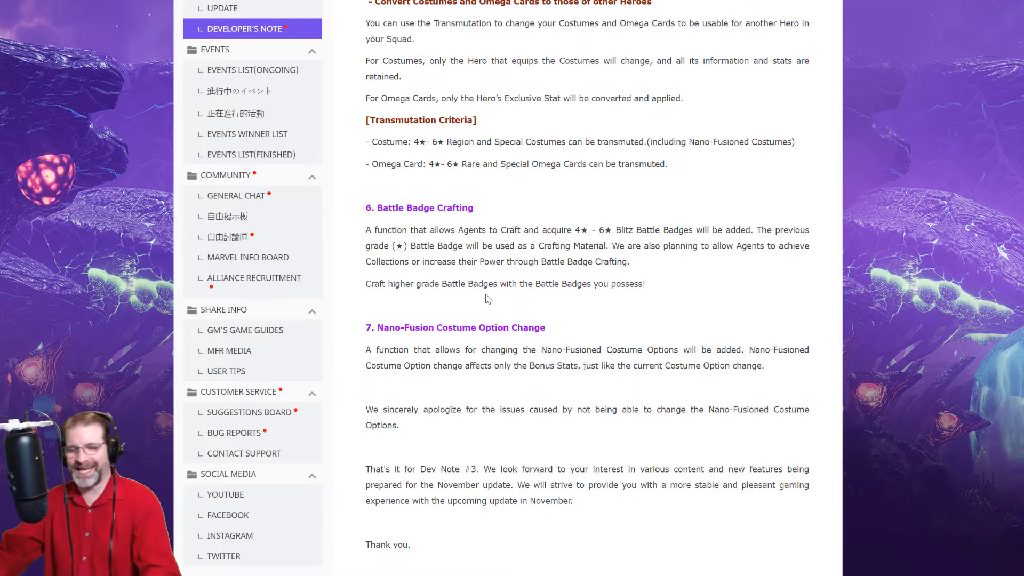
pyautogui.moveTo(595, 280)
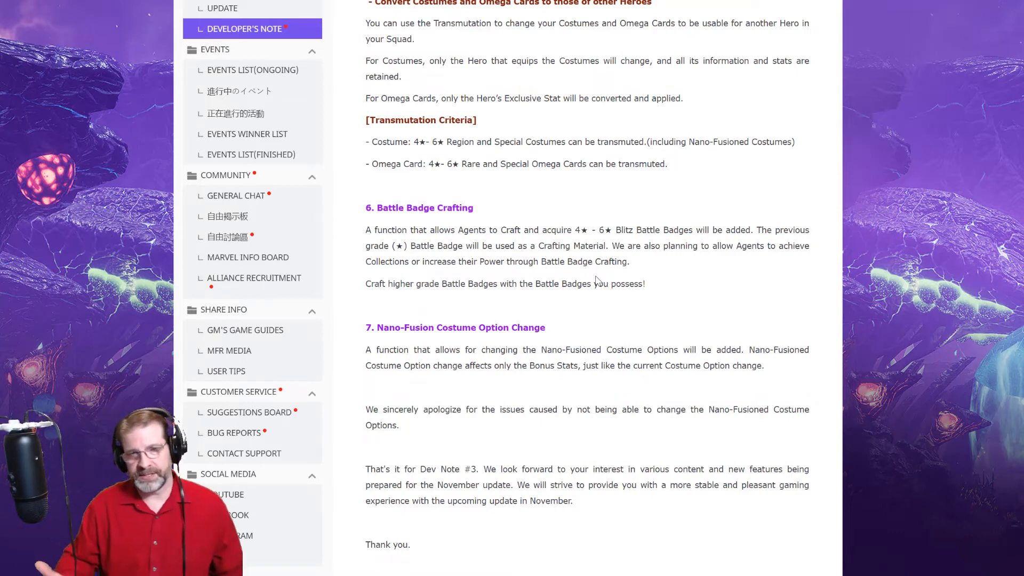
pyautogui.moveTo(442, 342)
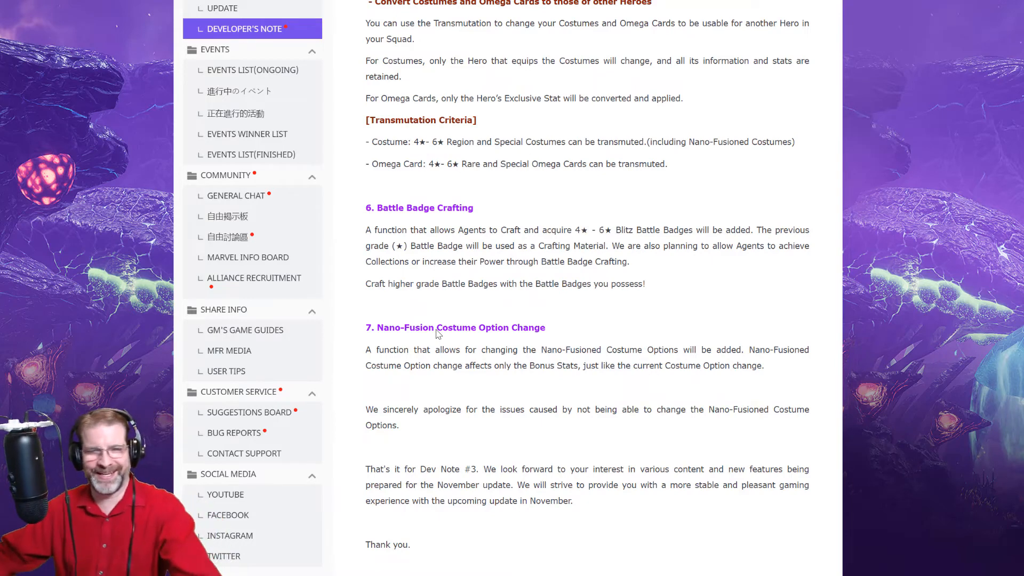
# Step: Return to the top of Dev Note #3 with the Developer Notes banner and opening greeting
pyautogui.scroll(-3)
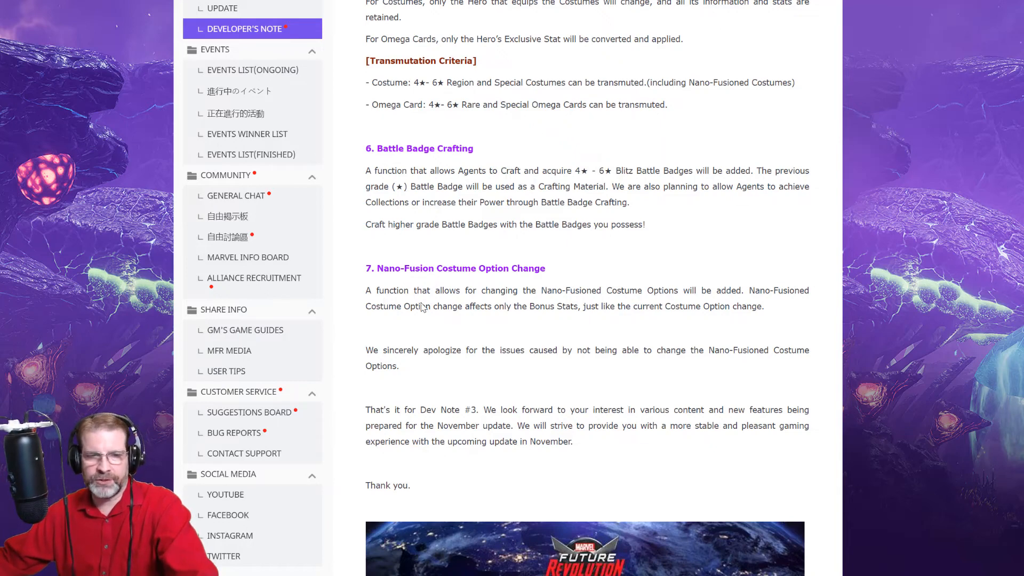
pyautogui.moveTo(558, 304)
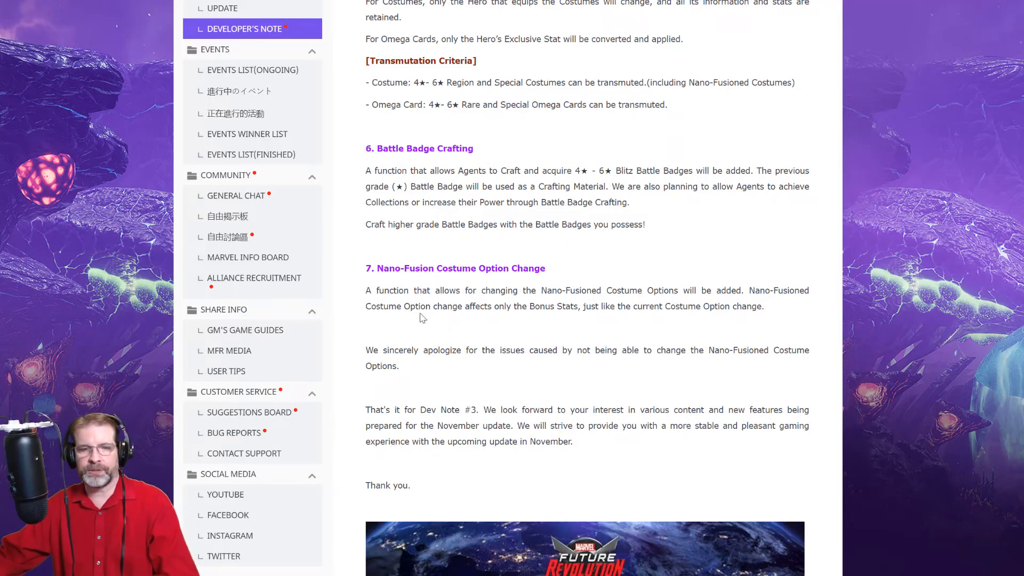
pyautogui.moveTo(509, 328)
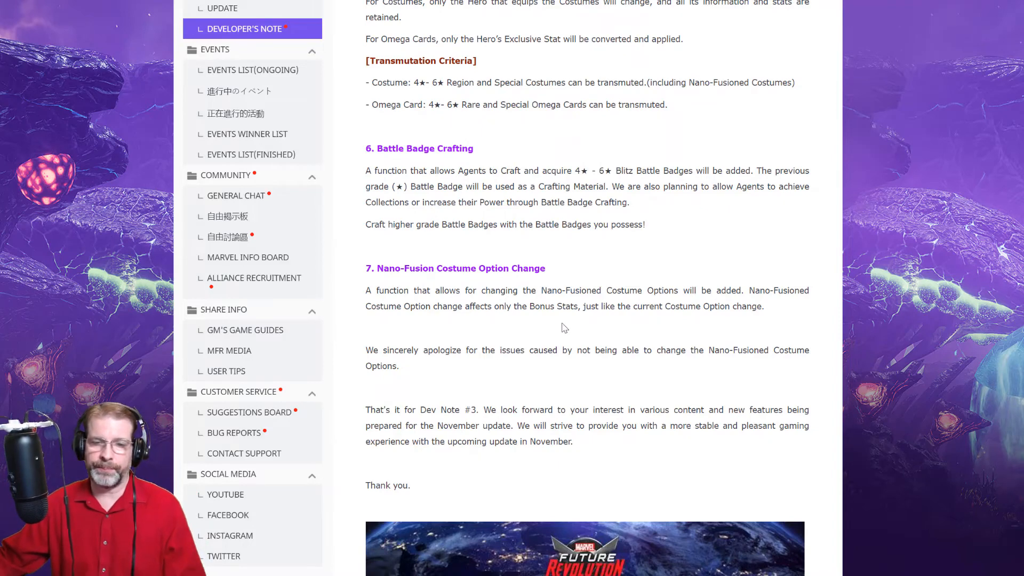
pyautogui.moveTo(615, 330)
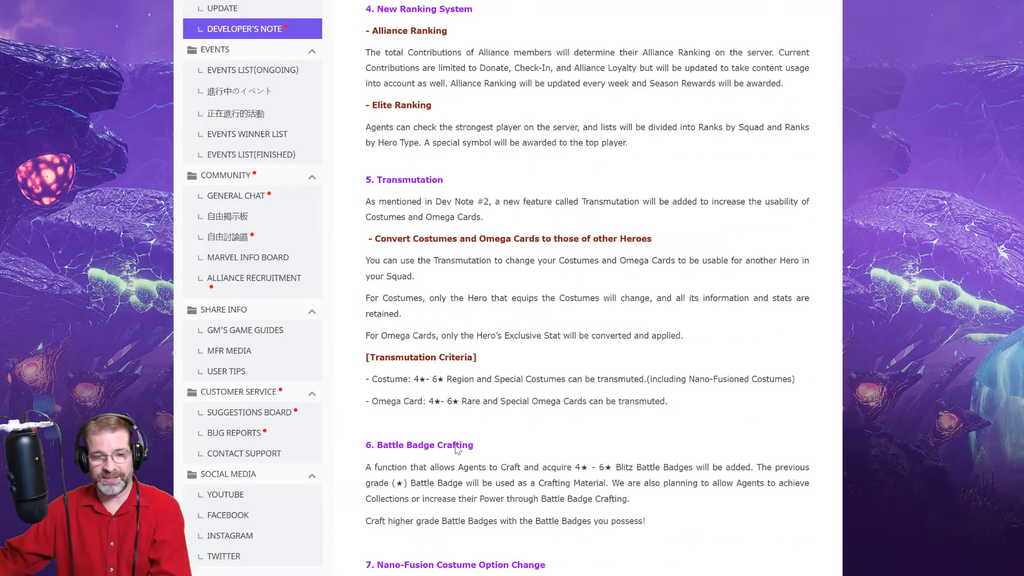
pyautogui.scroll(-3)
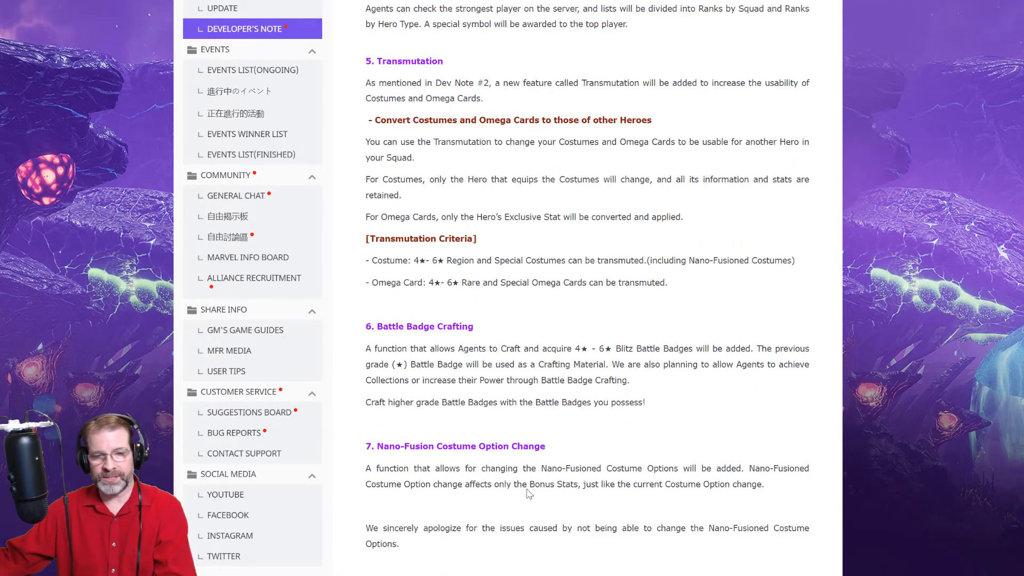
pyautogui.moveTo(481, 501)
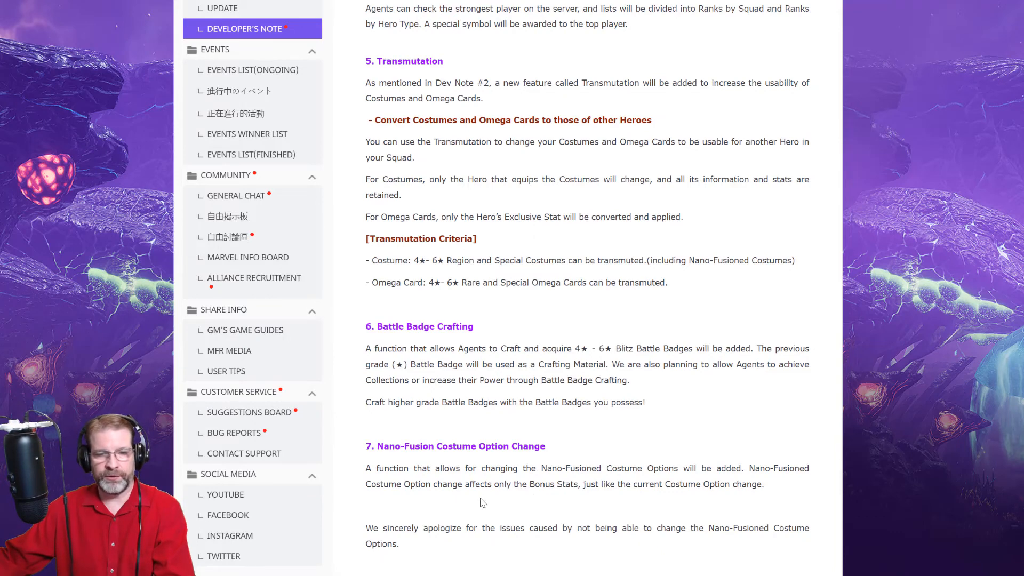
pyautogui.scroll(-3)
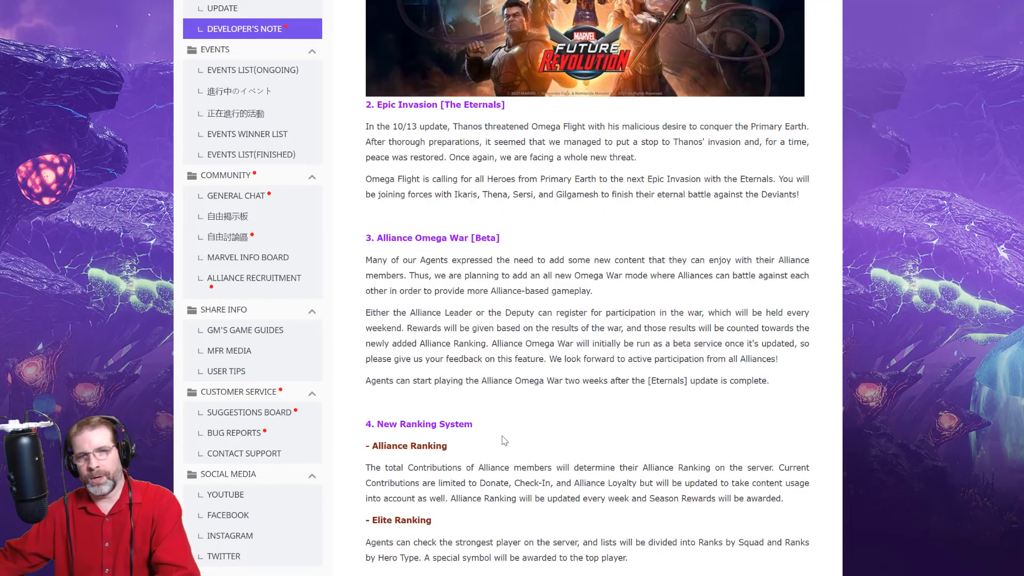
pyautogui.scroll(-3)
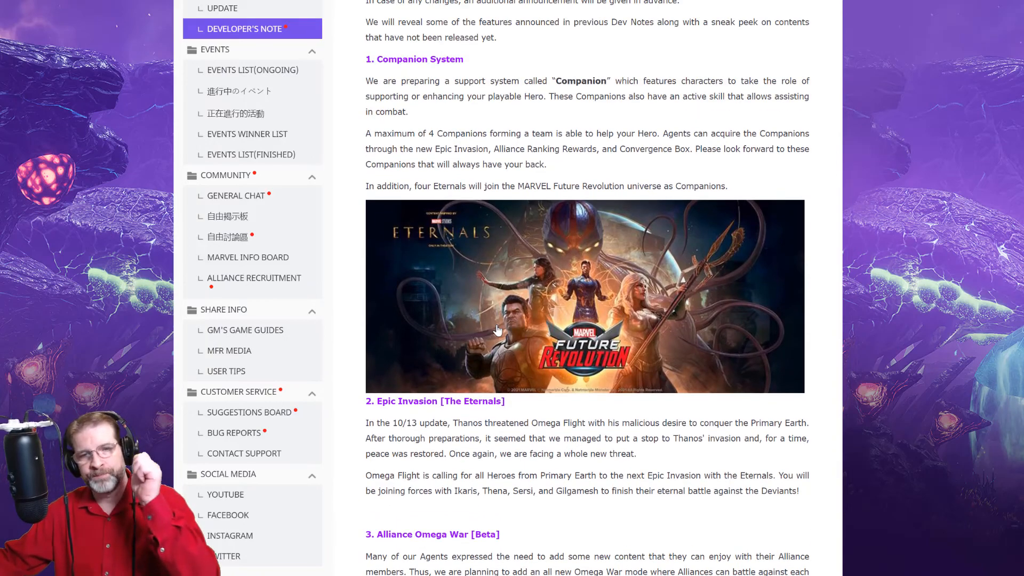
pyautogui.scroll(-3)
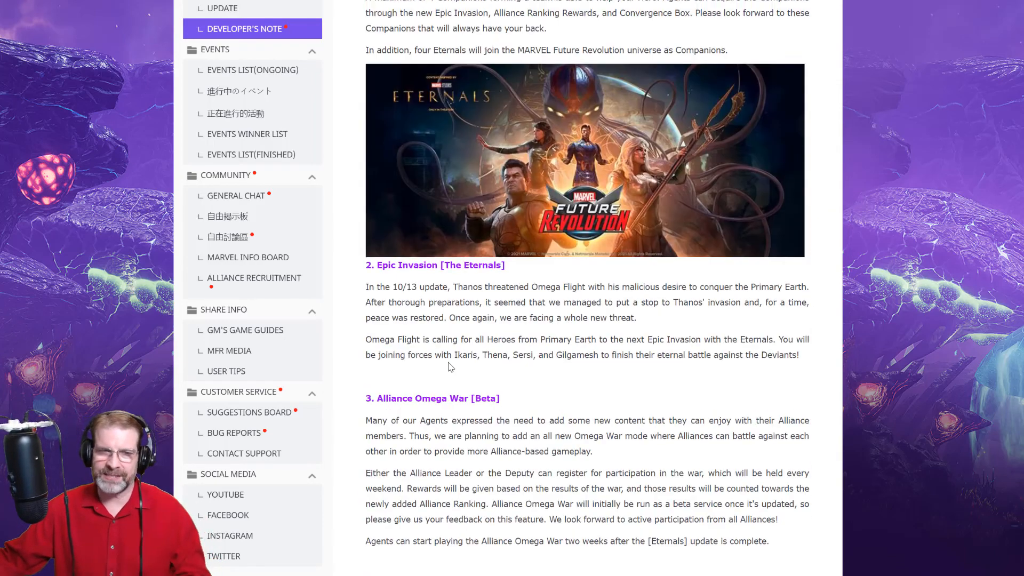
pyautogui.scroll(3)
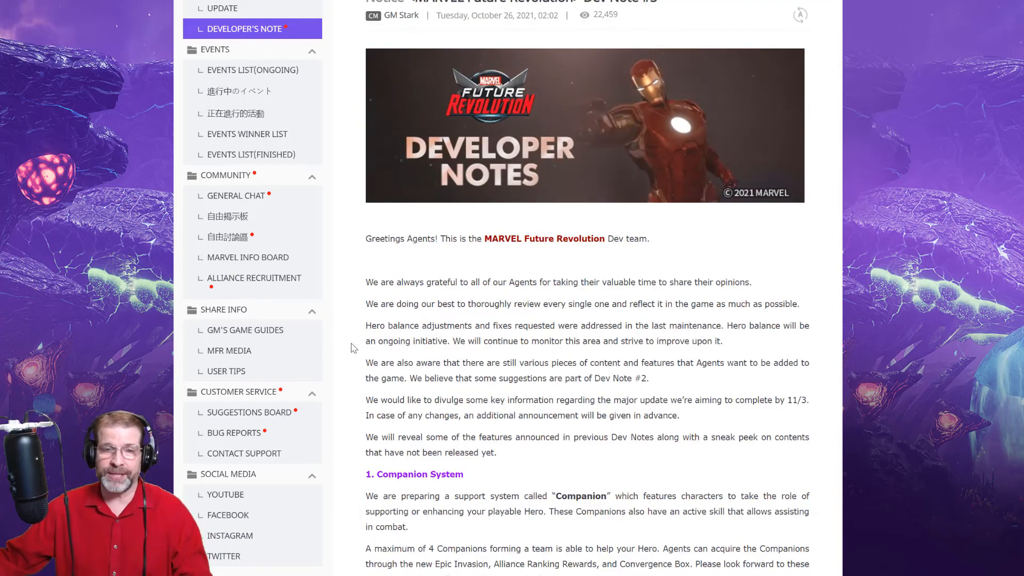